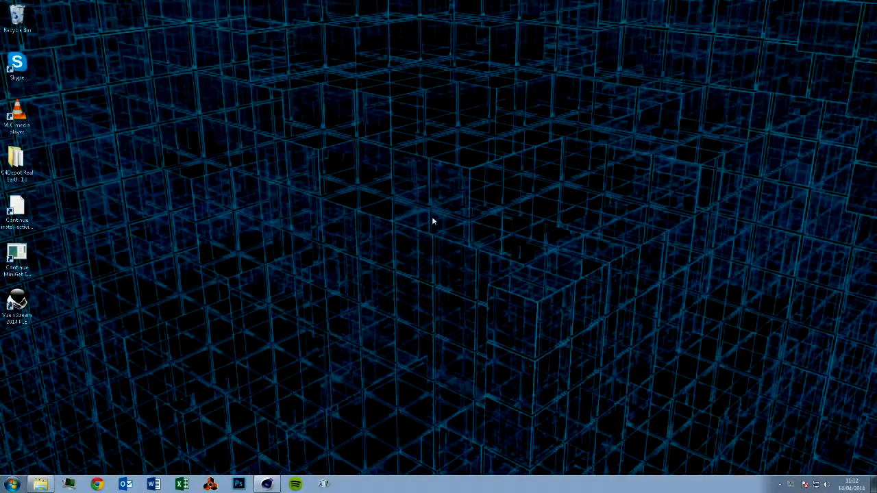
mouse_move(175, 341)
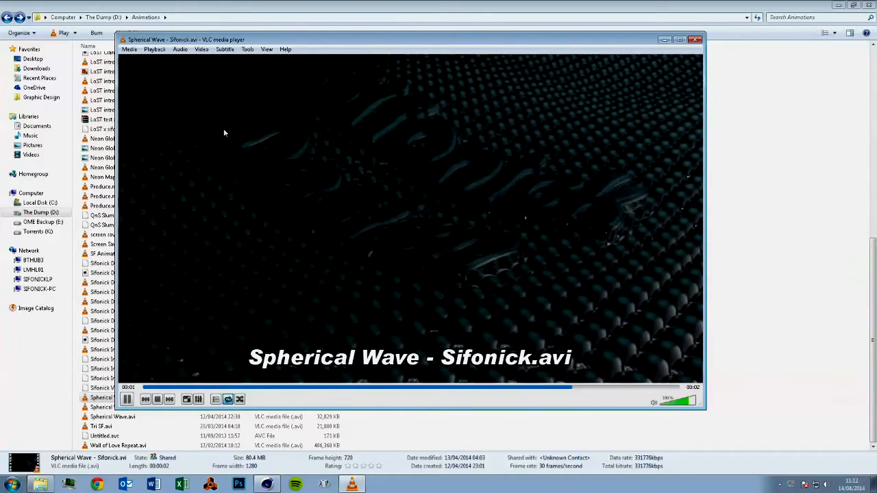
mouse_move(500, 303)
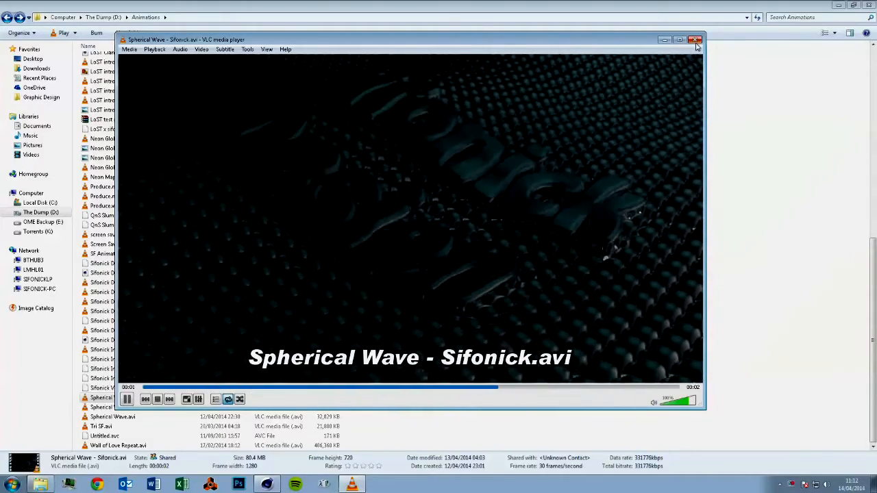
mouse_move(694, 40)
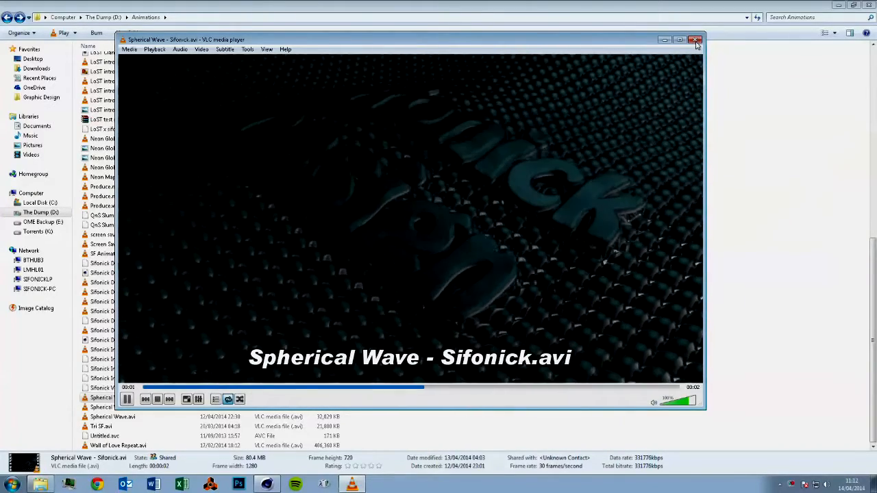
- Close VLC after previewing the Spherical Wave - Sifonick animation loop
left_click(695, 40)
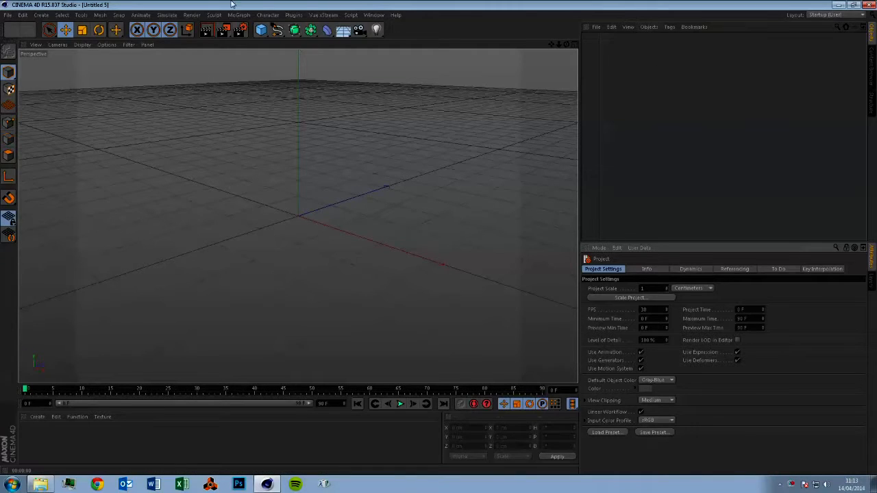
- Add a 1000 by 1000 cm Plane with 20 by 20 segments
left_click(261, 29)
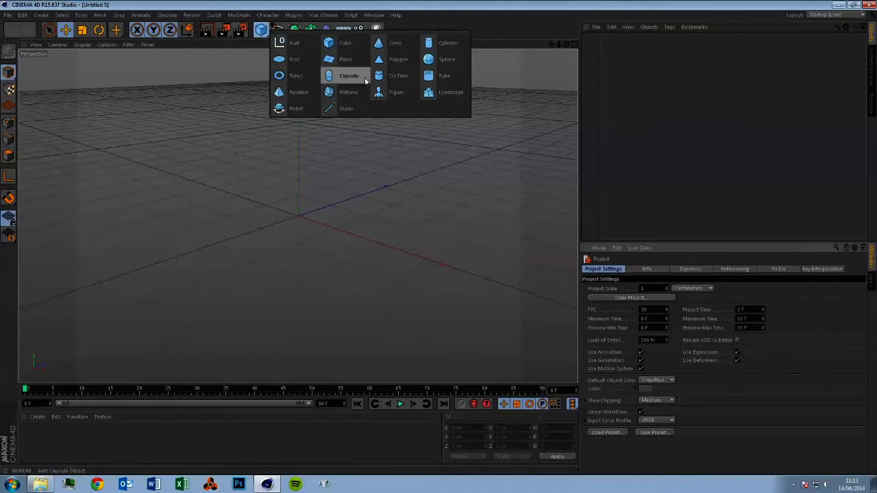
left_click(345, 59)
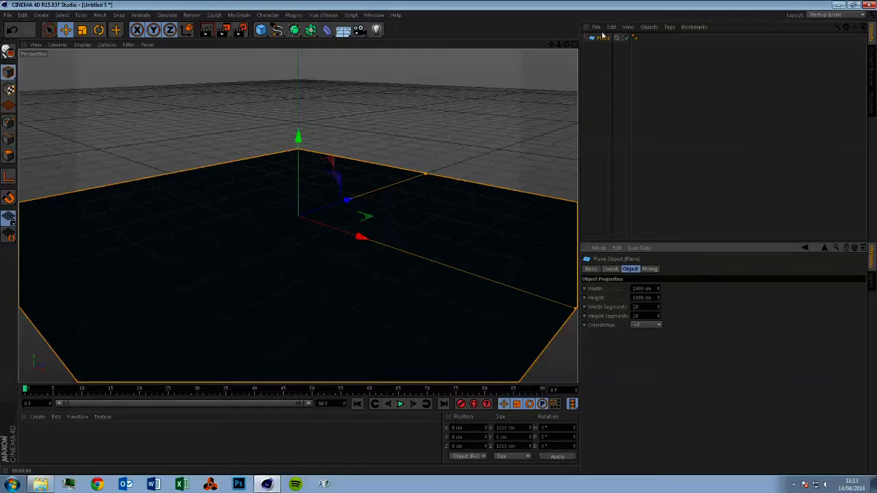
left_click(239, 14)
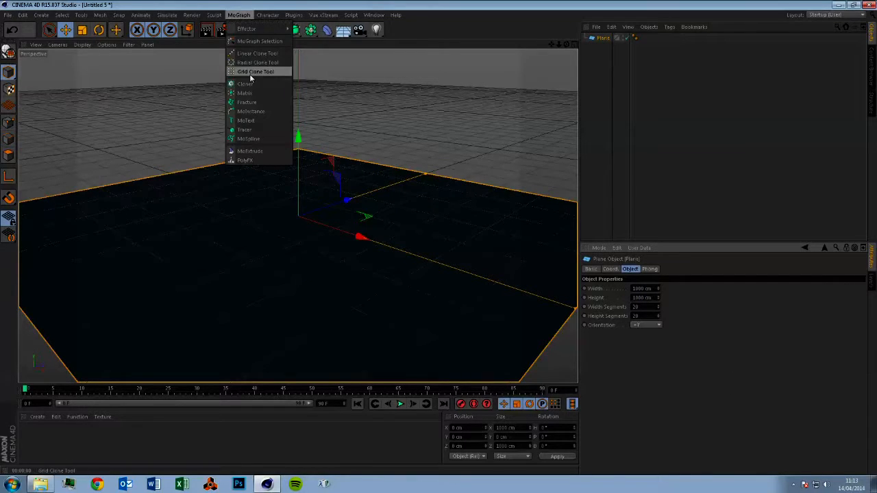
mouse_move(244, 129)
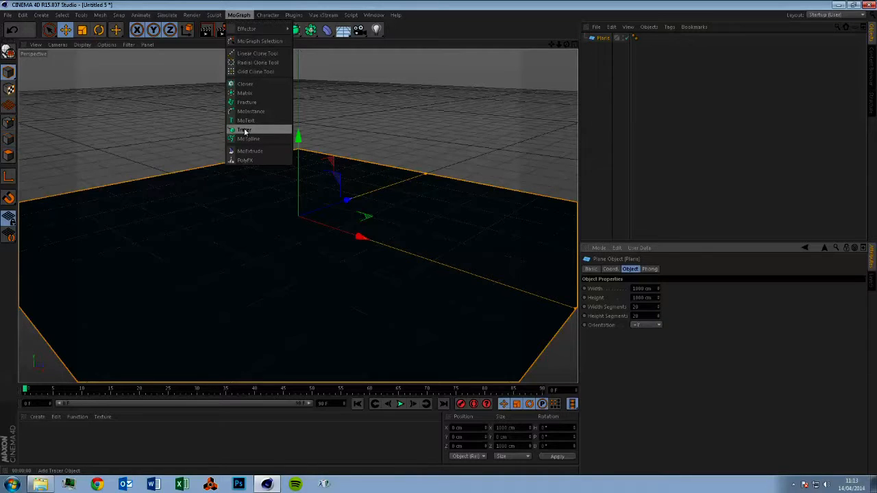
mouse_move(251, 111)
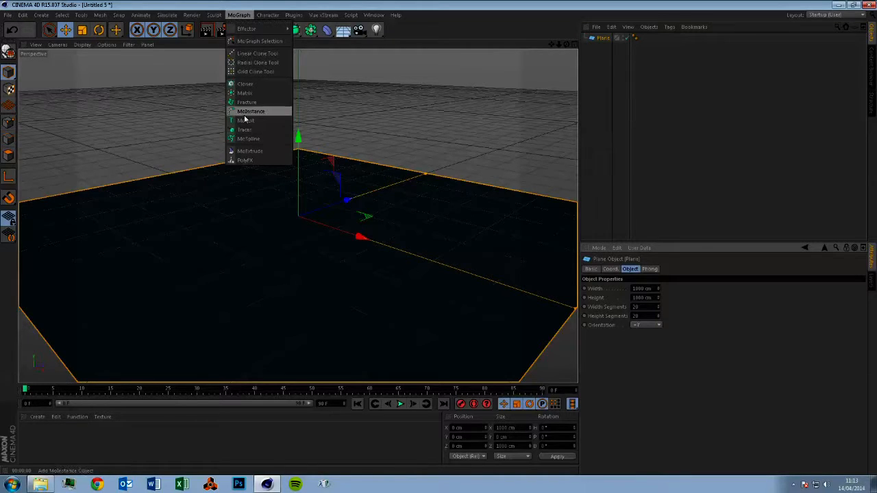
- Add a MoText reading 'Sifonick' over 'Design', middle-aligned, 100 cm tall
left_click(249, 129)
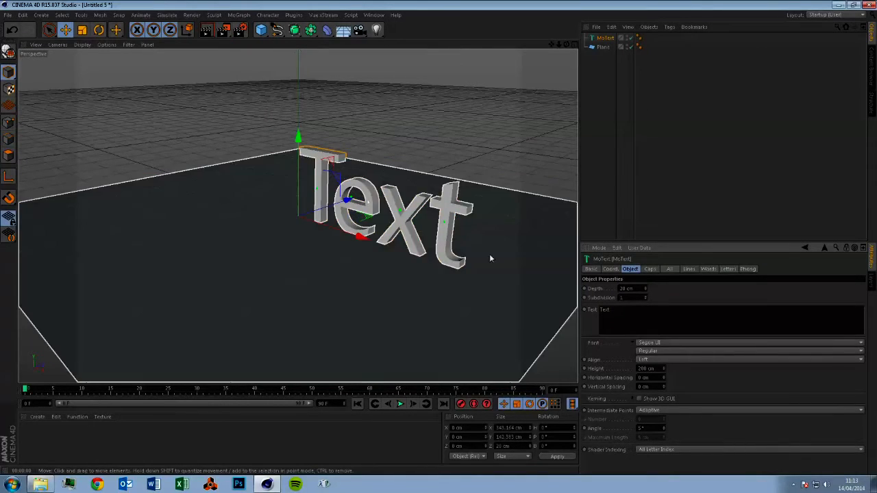
left_click(749, 359)
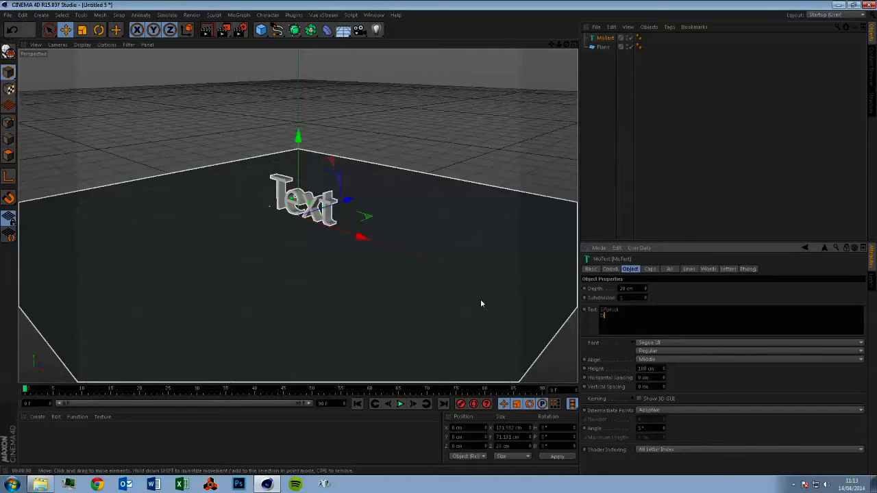
type("Design")
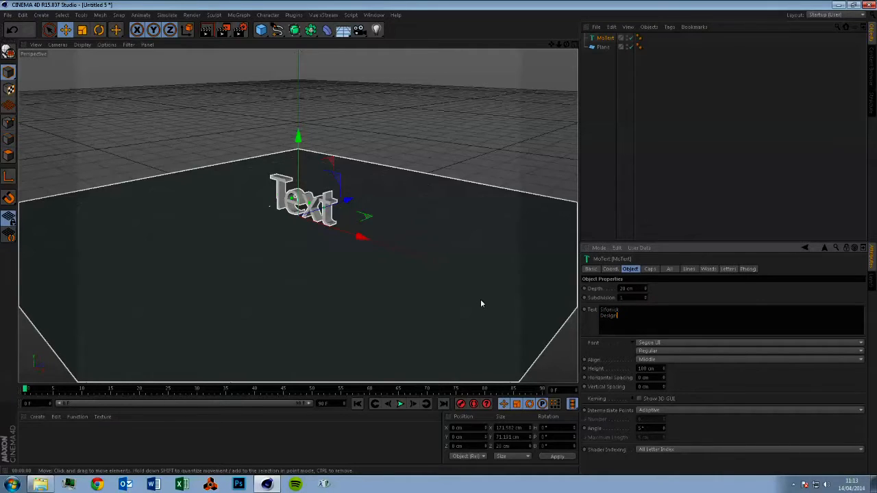
type("Sifonick")
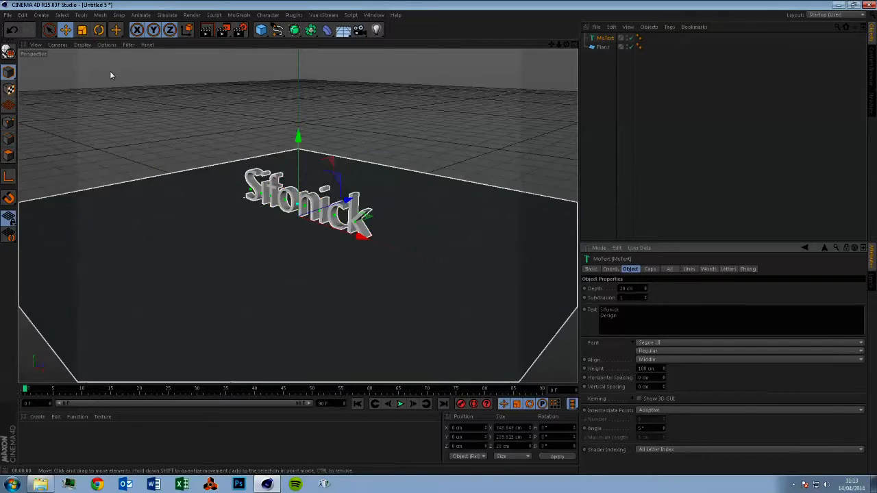
- Rotate the MoText -90° in P to lie flat, then move it onto the plane
left_click(98, 29)
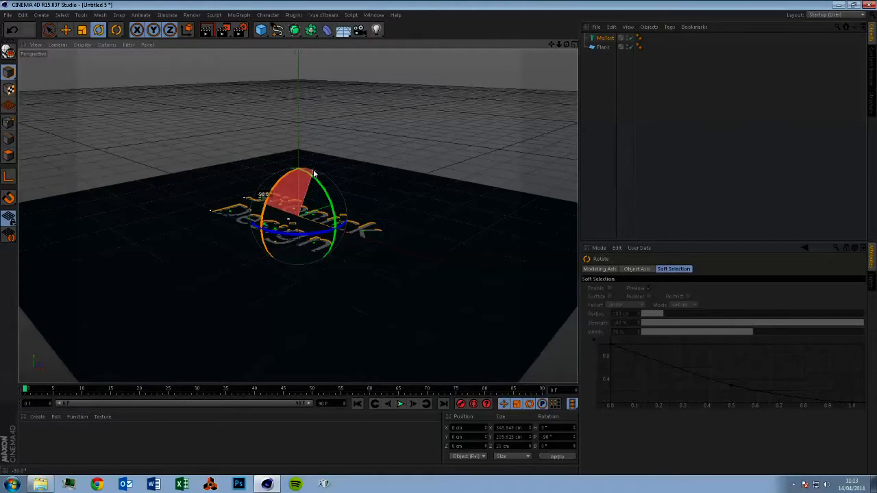
left_click(66, 29)
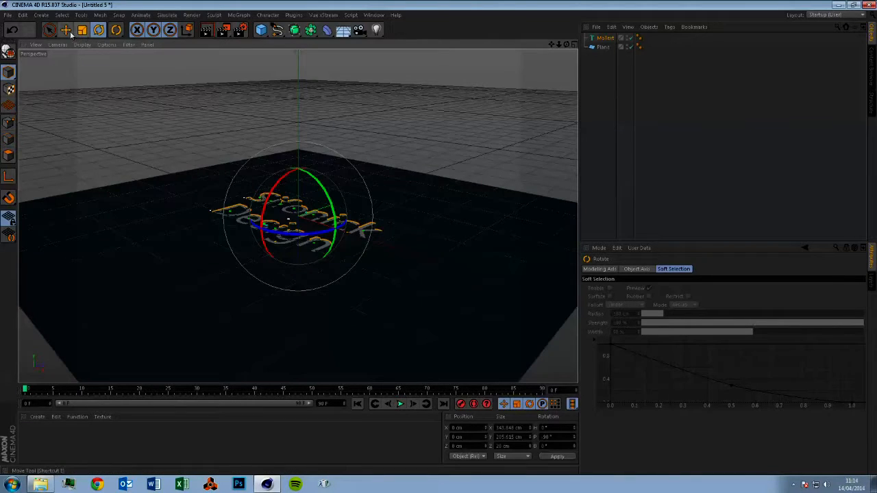
left_click(66, 30)
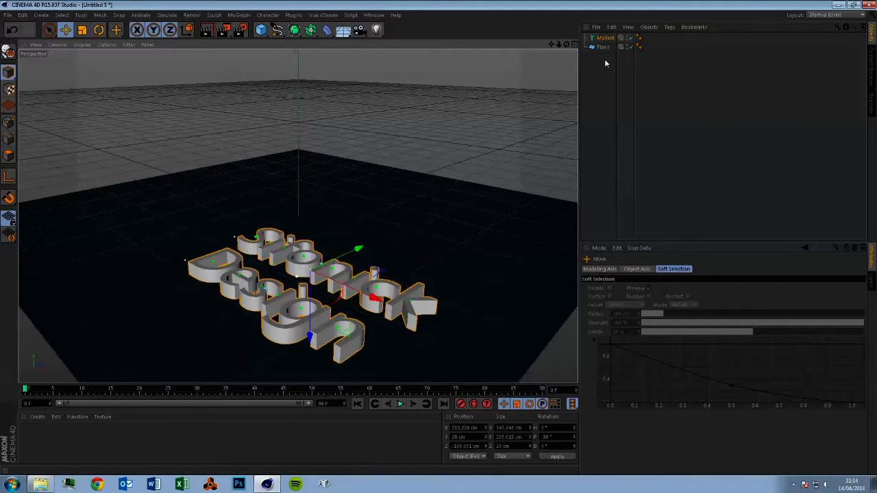
mouse_move(327, 29)
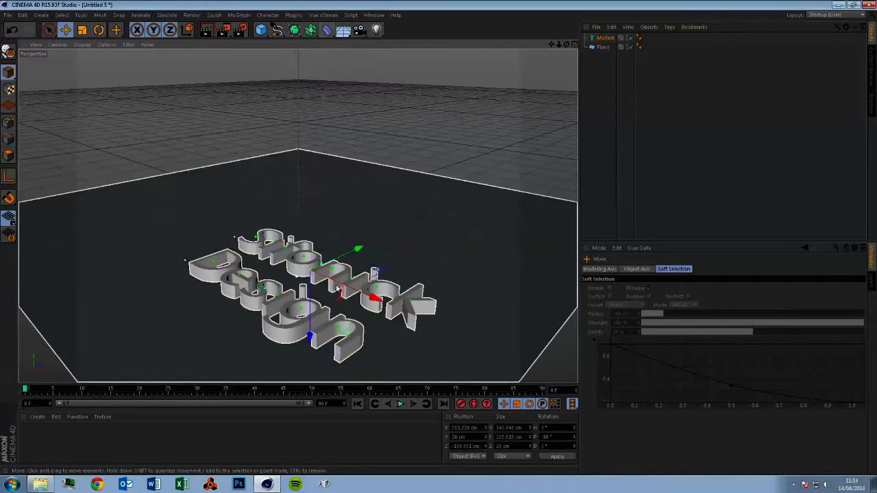
- Add a Formula deformer and set its Y size to 60 cm
left_click(310, 29)
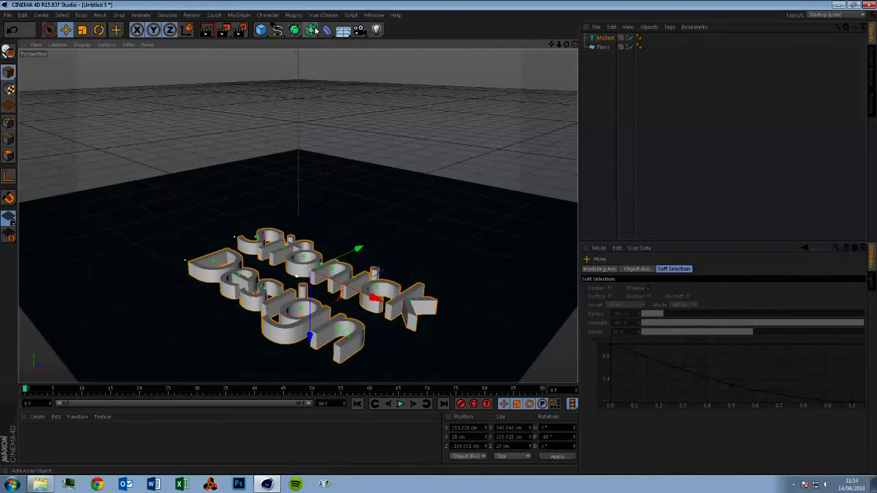
left_click(310, 30)
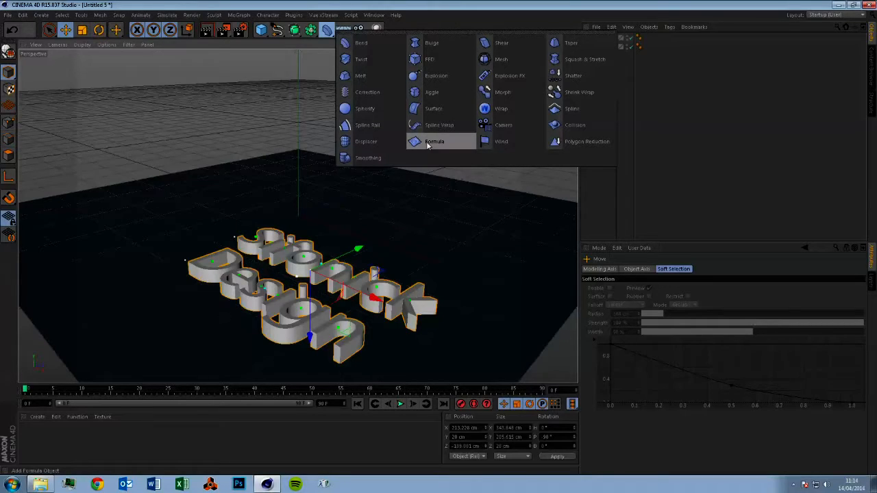
left_click(434, 141)
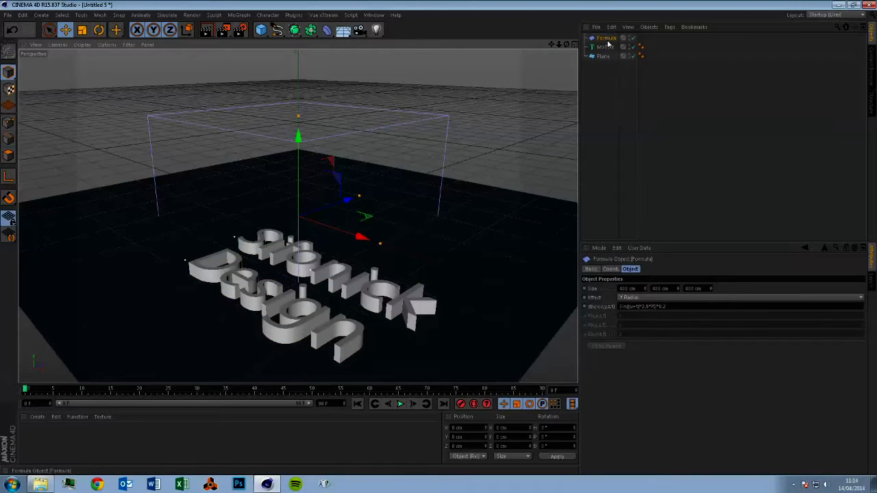
mouse_move(605, 38)
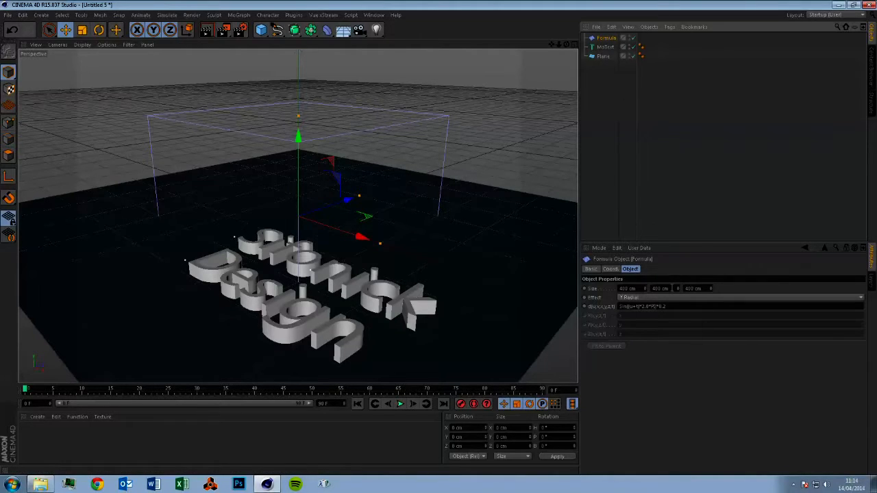
triple_click(659, 287)
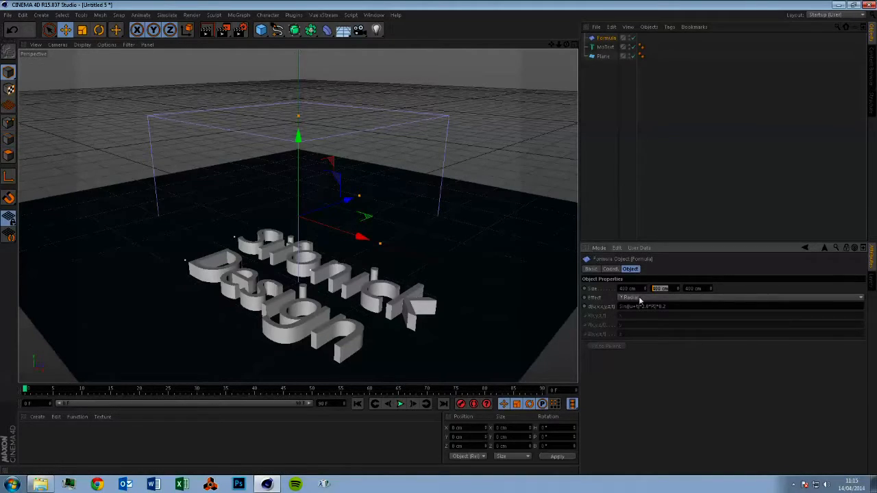
mouse_move(732, 397)
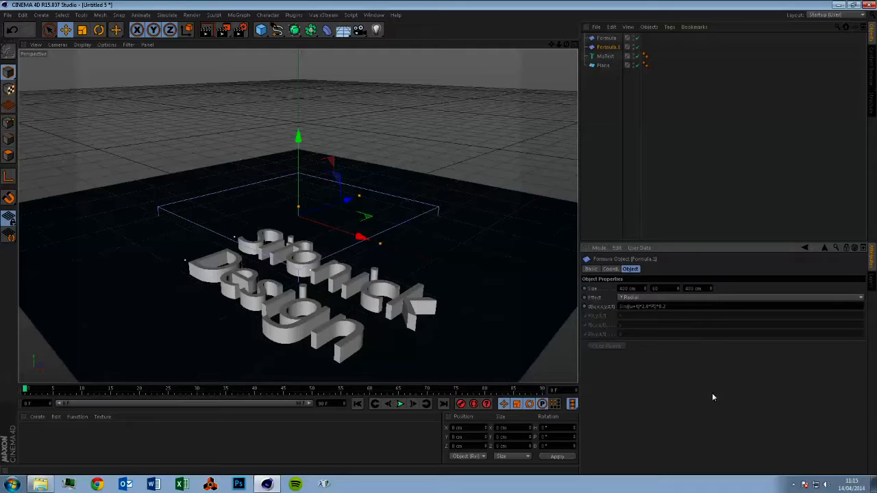
- Move one Formula deformer toward the back right and the other about 250 cm left
left_click(605, 38)
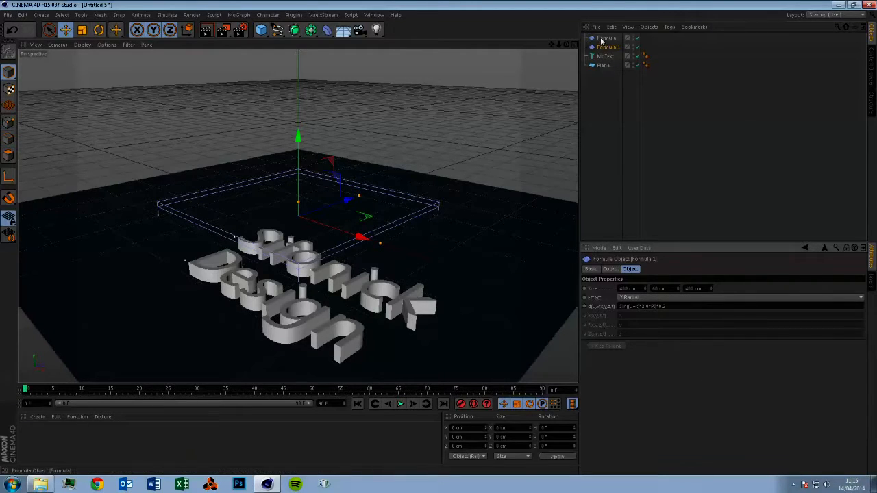
mouse_move(608, 38)
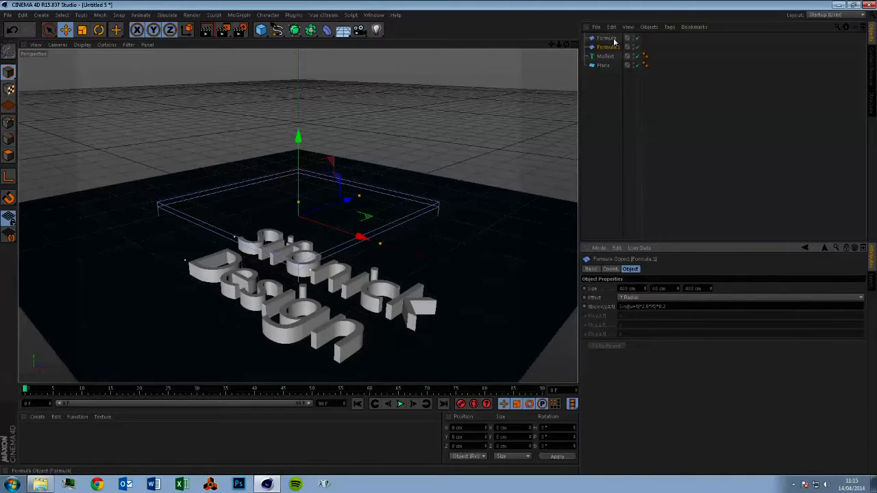
mouse_move(629, 81)
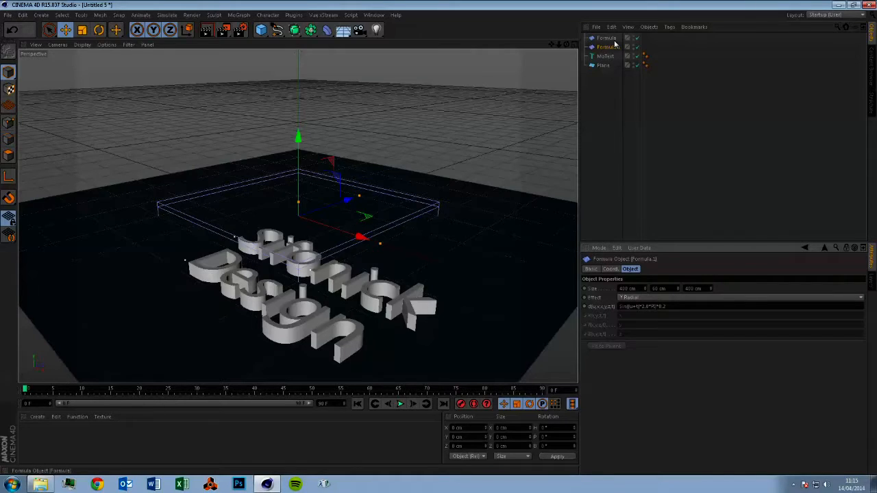
left_click(605, 38)
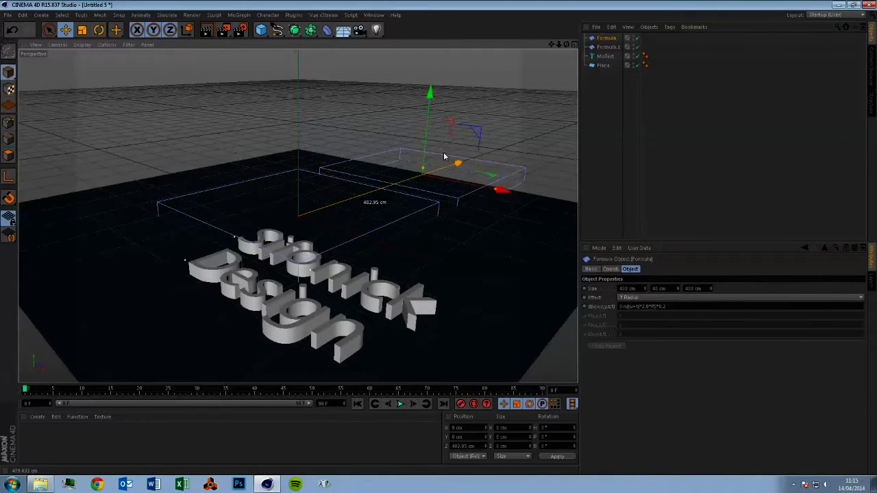
left_click_drag(428, 100, 424, 93)
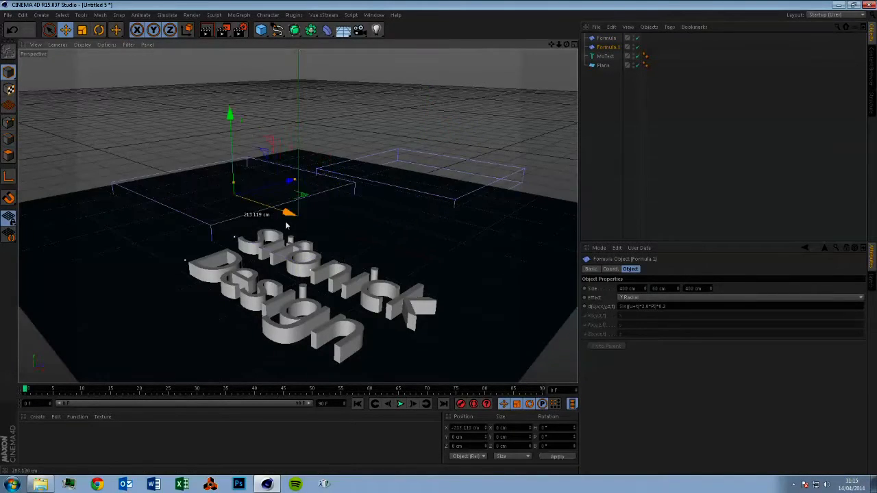
left_click_drag(288, 213, 169, 173)
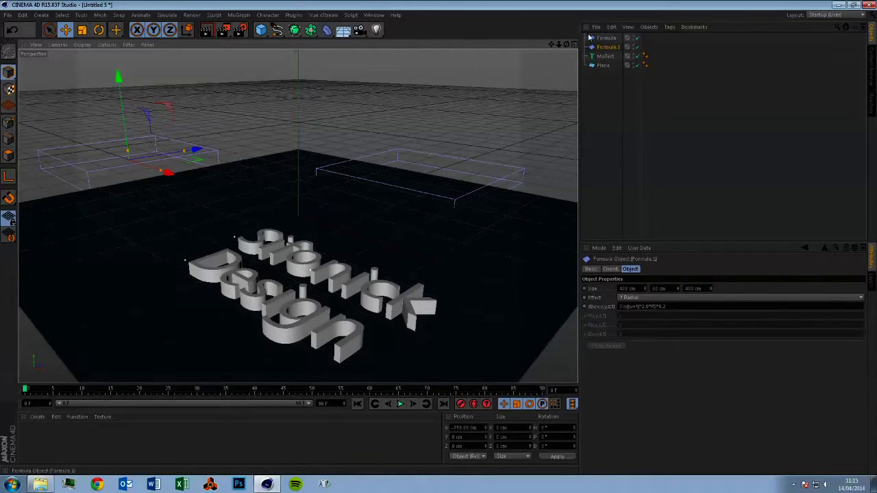
- Nest both Formula deformers under the Plane and raise its segments to 60 by 60
left_click(606, 38)
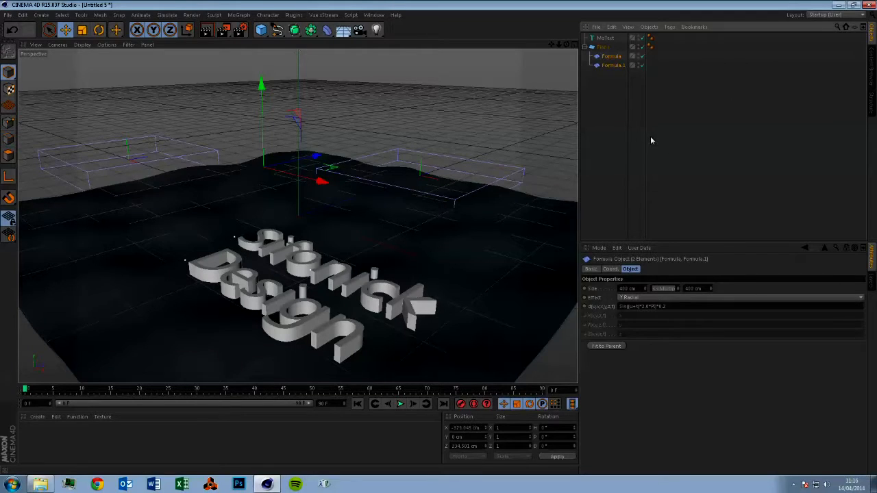
left_click(604, 47)
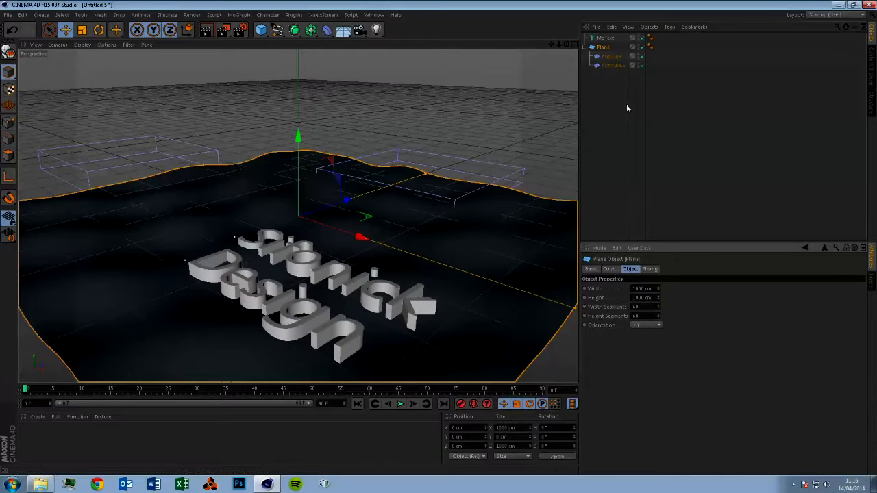
mouse_move(603, 47)
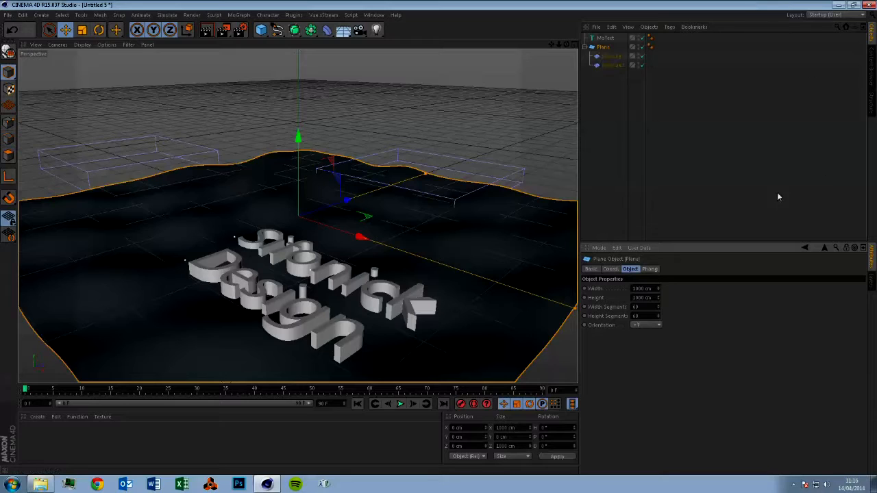
left_click(605, 38)
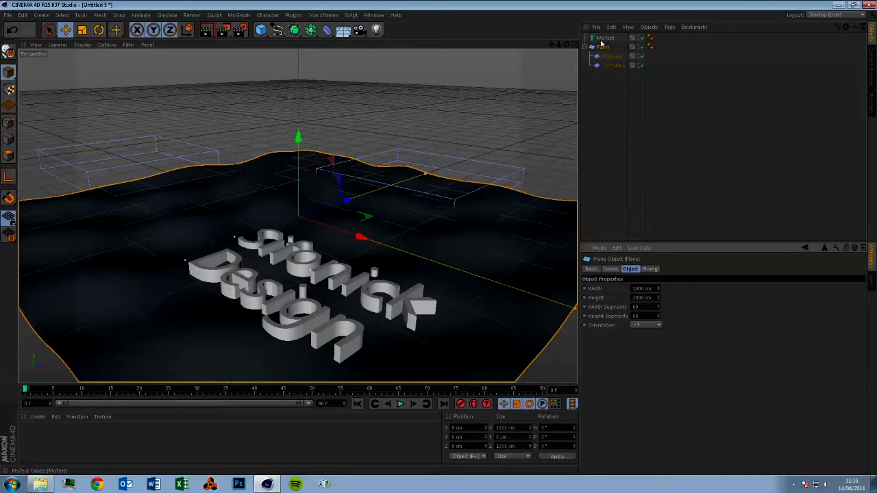
left_click(602, 46)
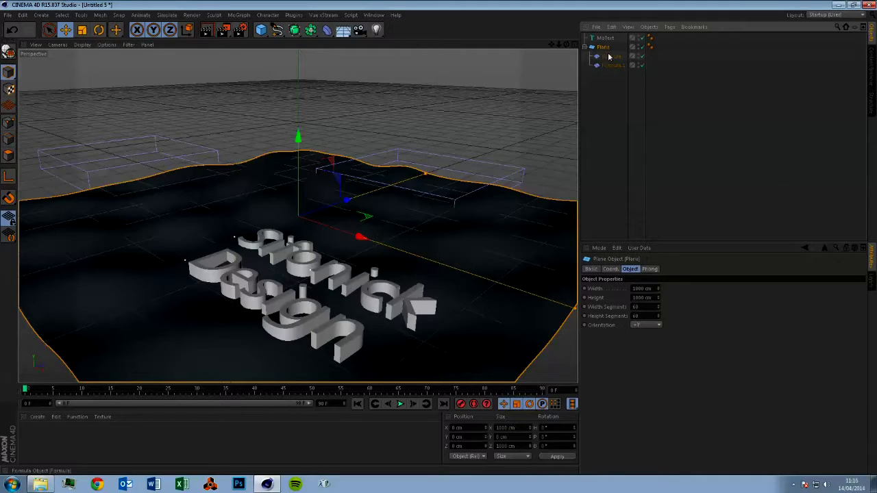
- Change both Formula multipliers from 0.2 to 0.5, set end frame 60, and preview playback
left_click(611, 56)
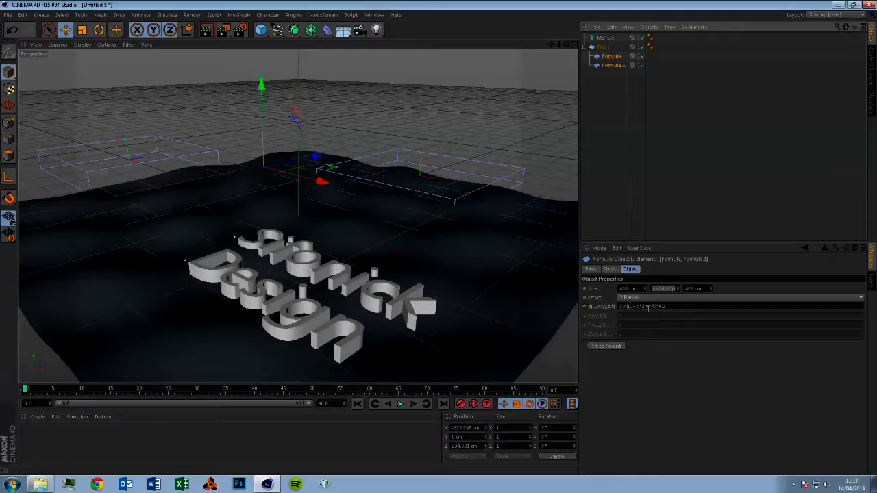
mouse_move(649, 312)
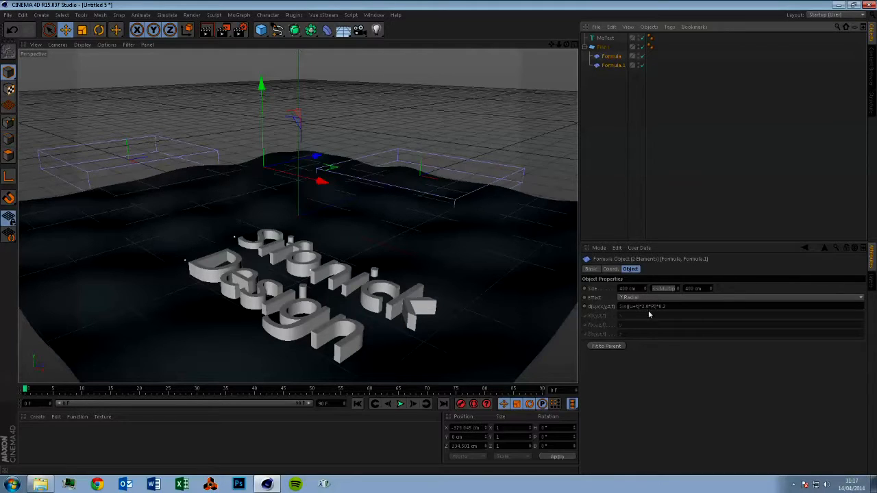
mouse_move(697, 281)
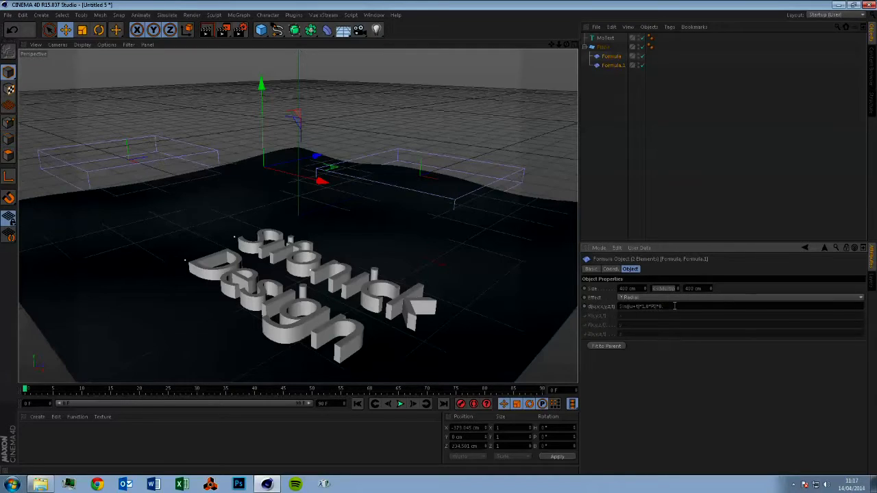
left_click(657, 306)
type("5")
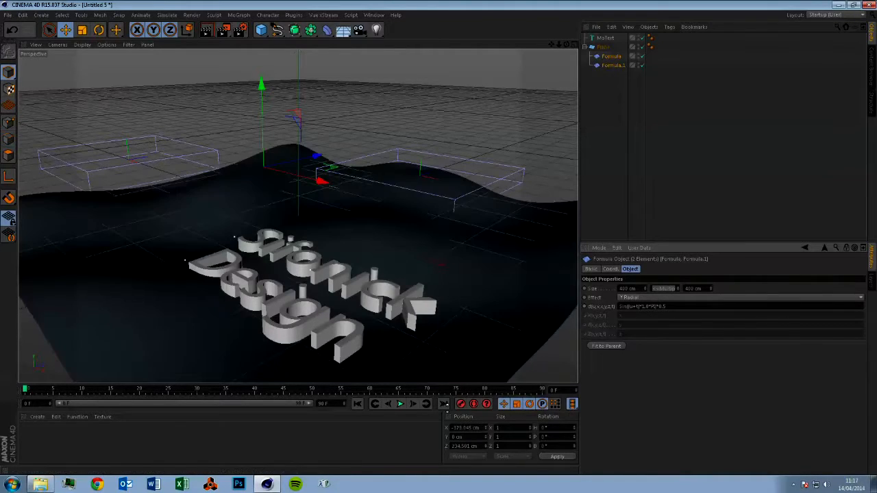
left_click(400, 404)
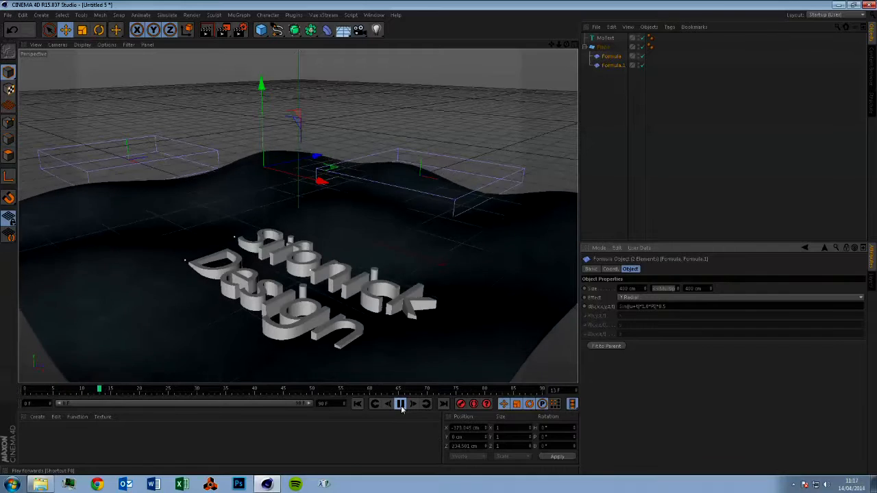
mouse_move(401, 404)
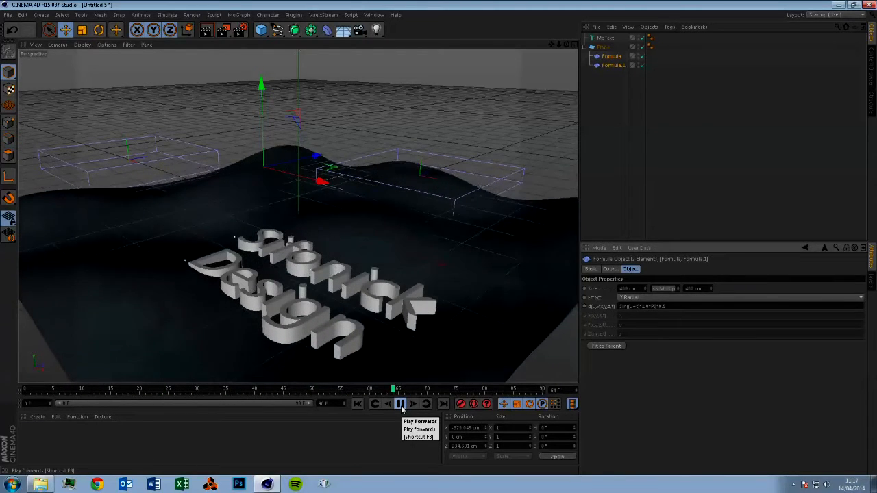
left_click(401, 403)
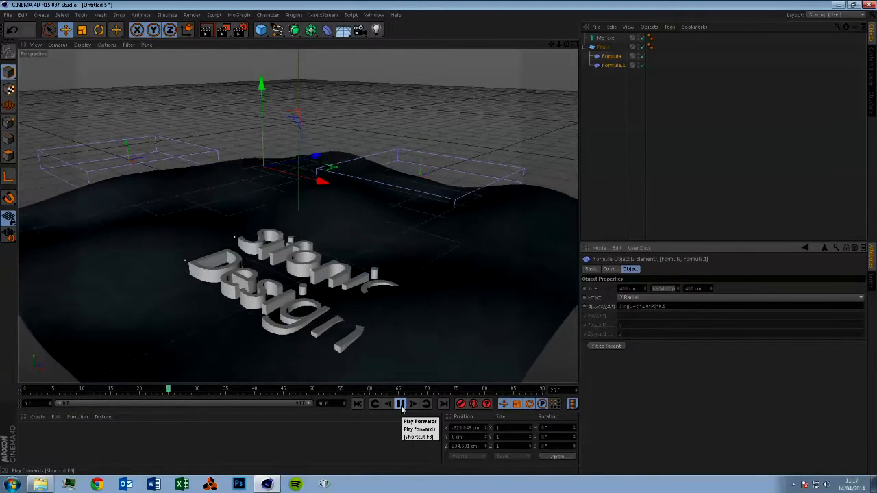
left_click(400, 403)
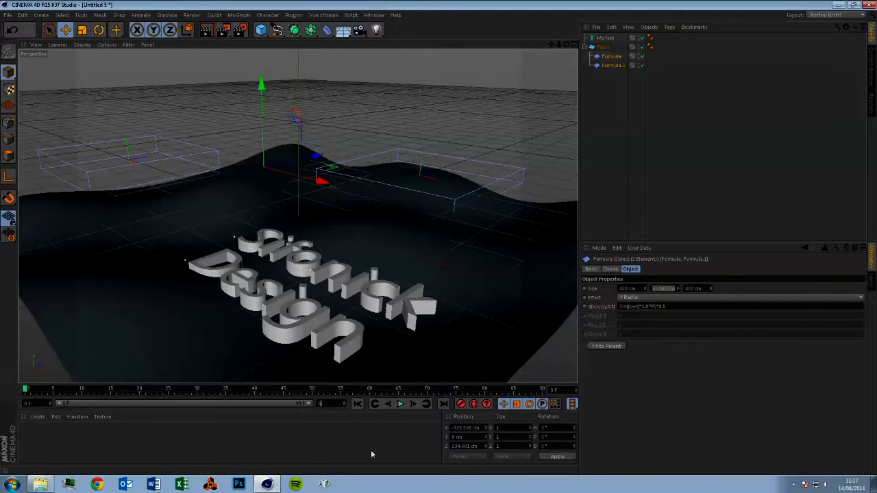
left_click(400, 403)
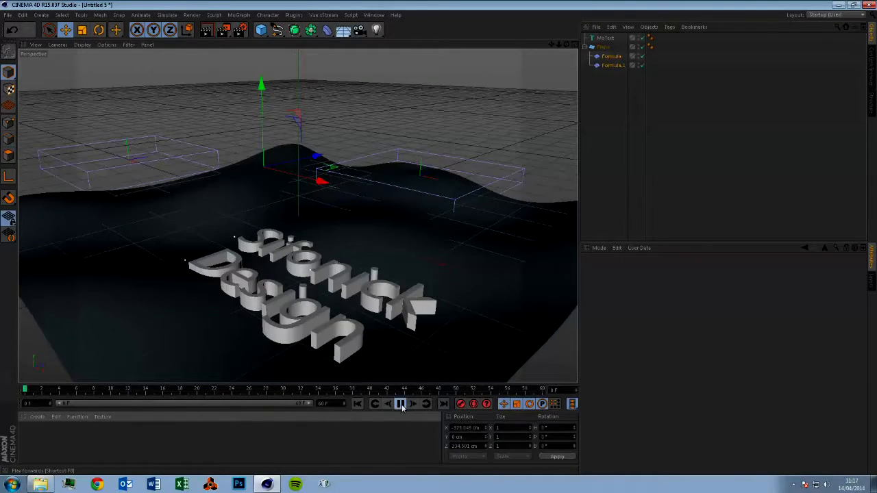
left_click(401, 403)
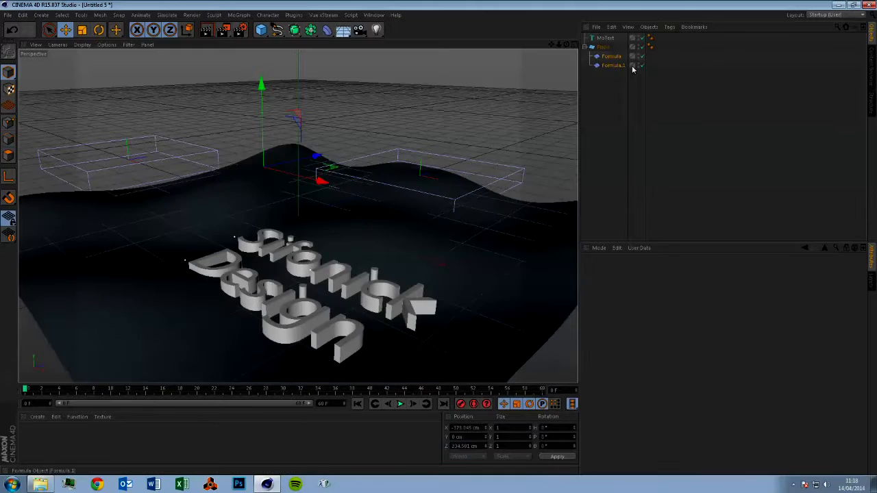
- Copy Formula and Formula.1 under the MoText object
left_click(601, 46)
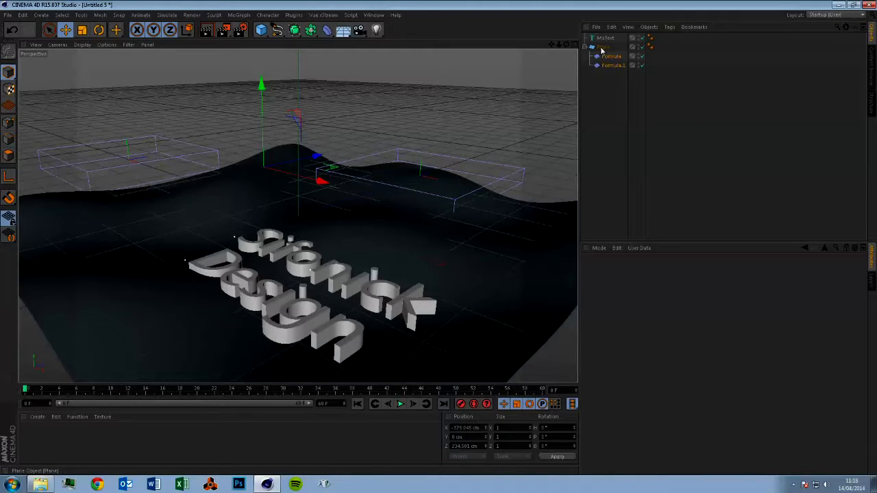
left_click(611, 65)
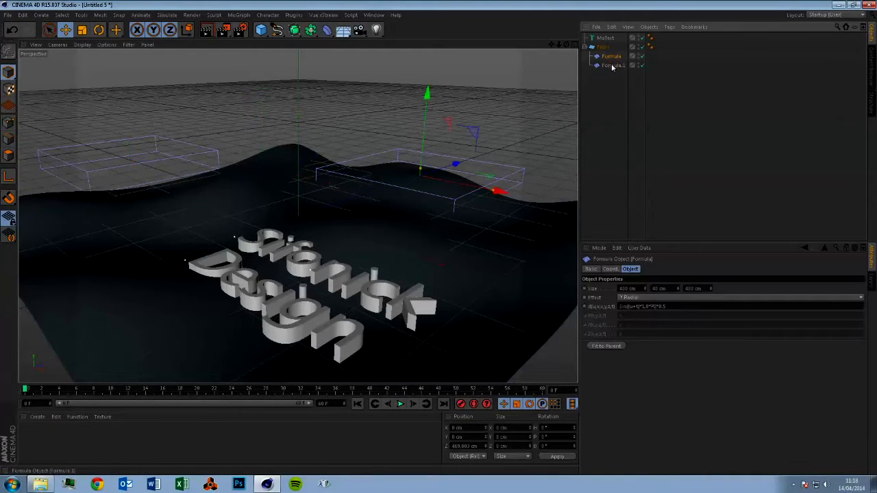
left_click(612, 65)
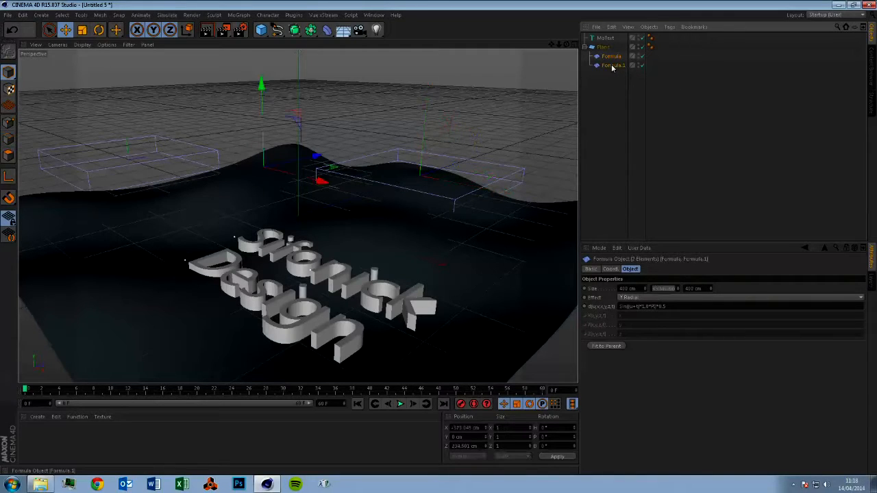
mouse_move(610, 56)
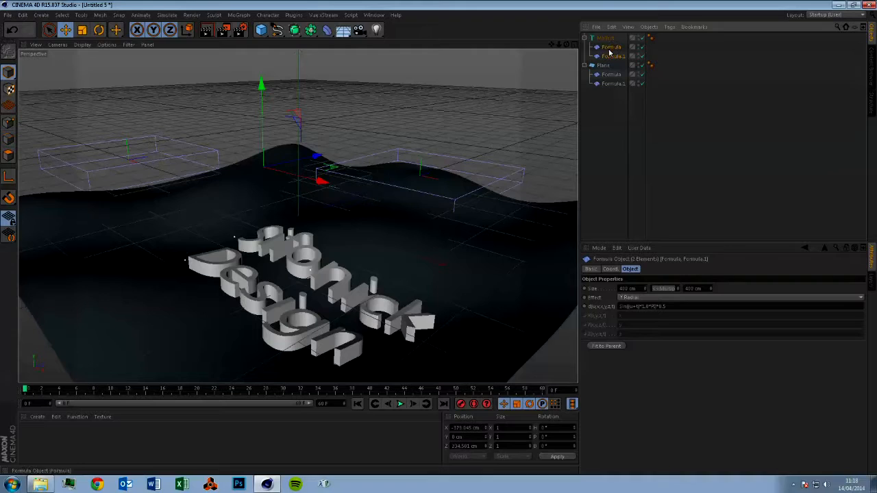
left_click(613, 56)
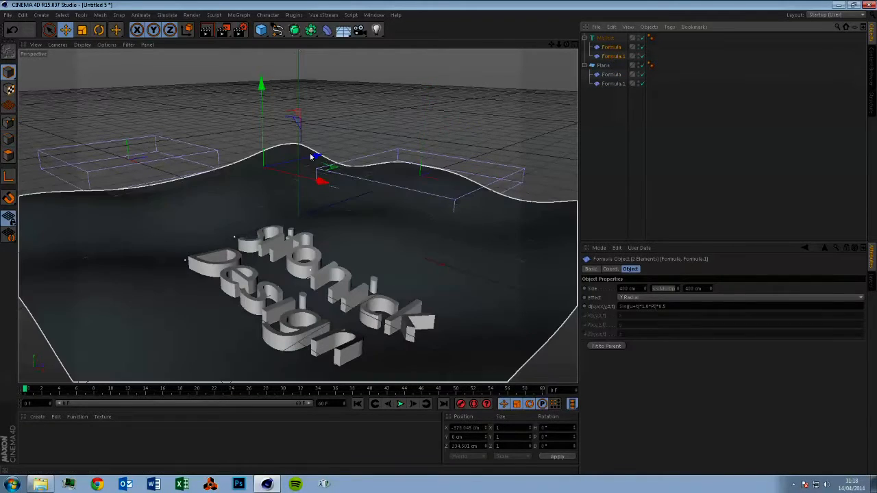
- Shift the text's Formula deformers further back and play the rippling letters
left_click_drag(312, 155, 408, 137)
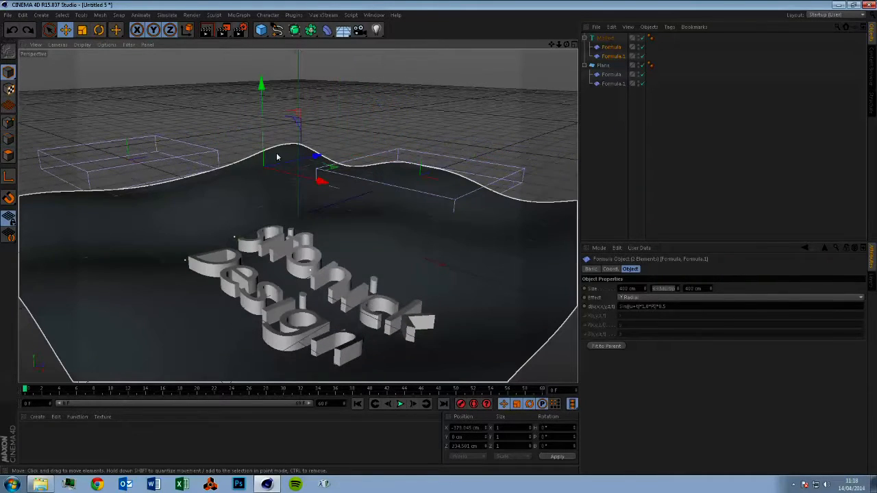
left_click(611, 74)
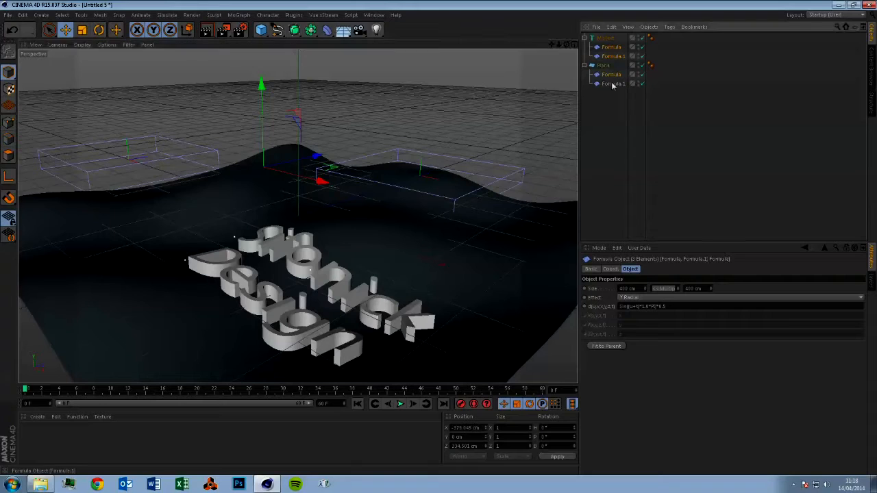
left_click_drag(316, 168, 315, 158)
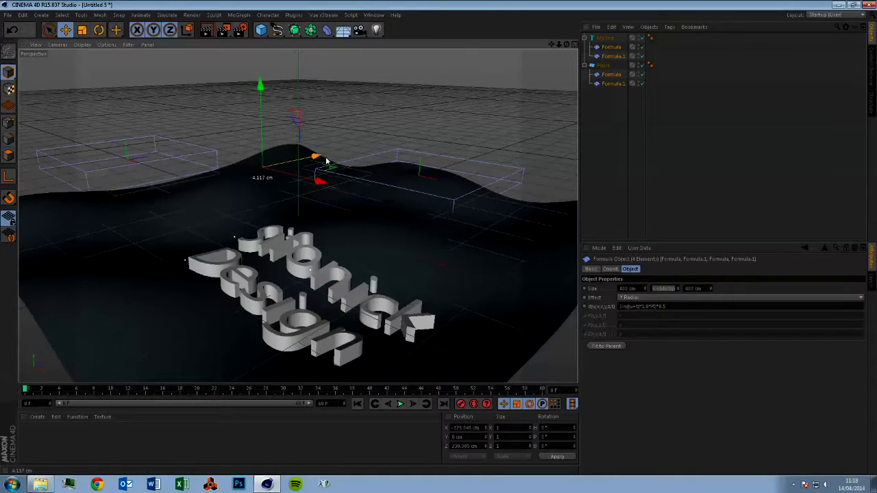
left_click_drag(315, 156, 445, 147)
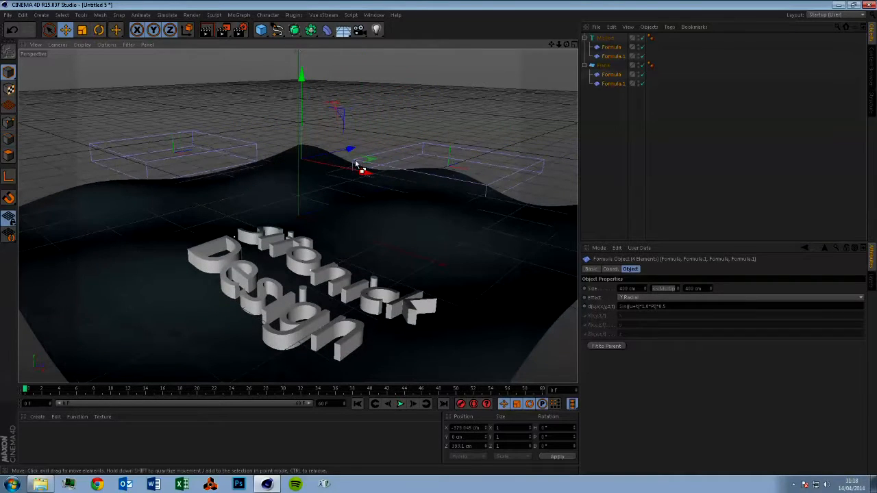
left_click(604, 38)
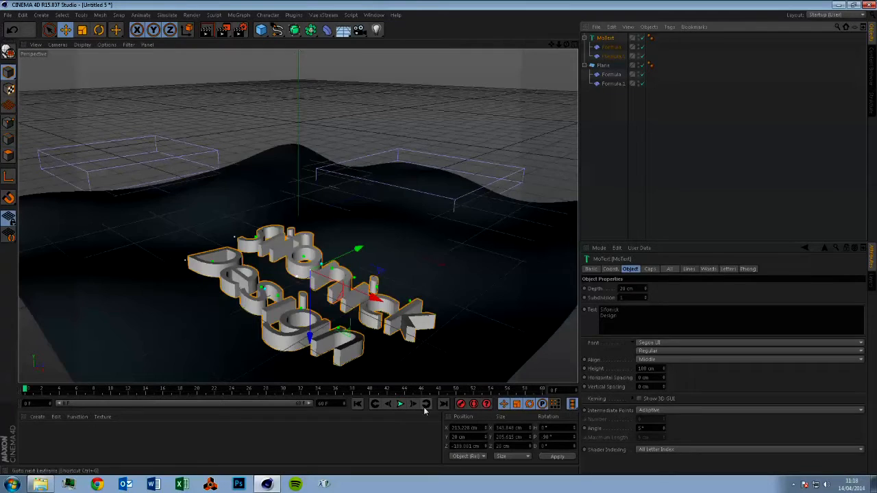
left_click(400, 404)
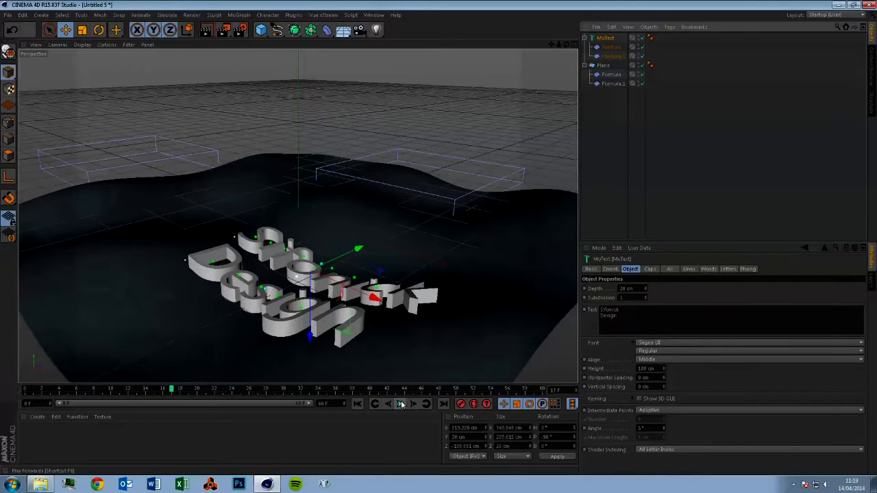
- Stop playback and turn off the Plane's editor and render visibility
left_click(399, 403)
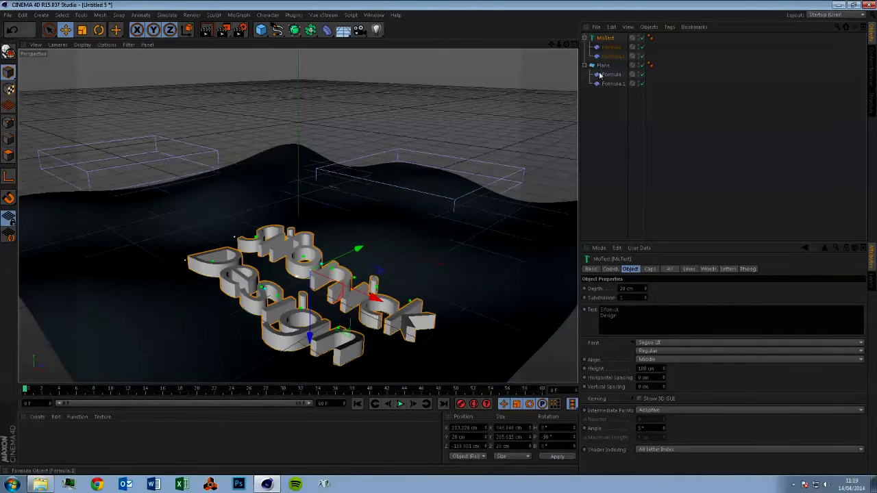
left_click(603, 65)
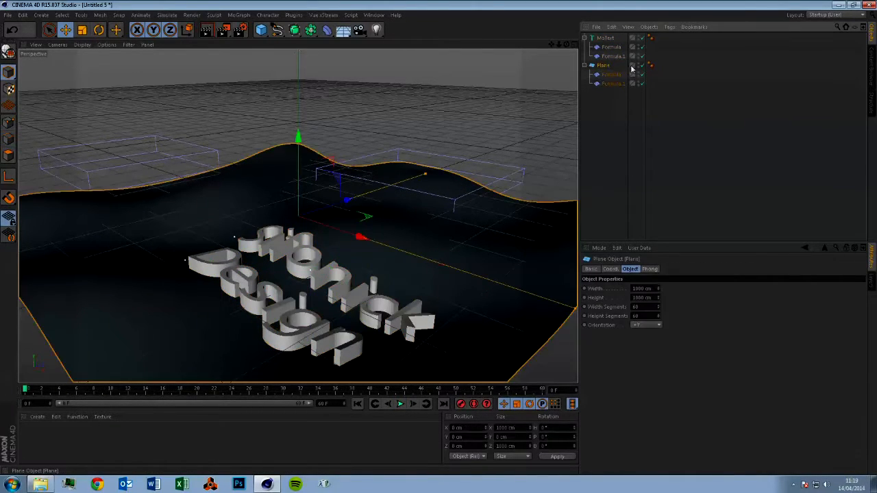
mouse_move(631, 67)
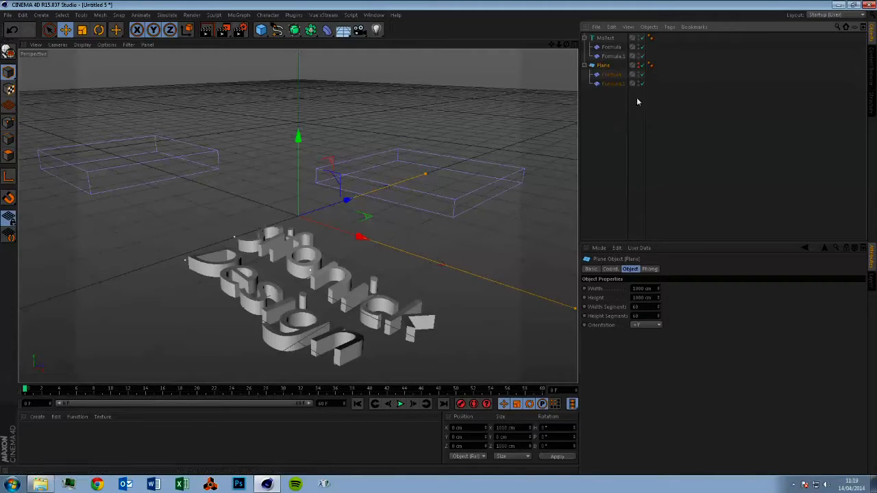
mouse_move(638, 67)
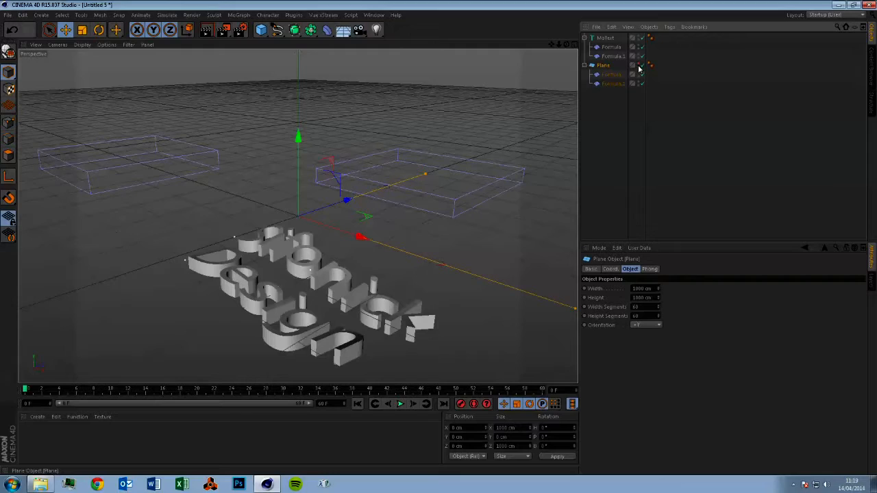
mouse_move(637, 68)
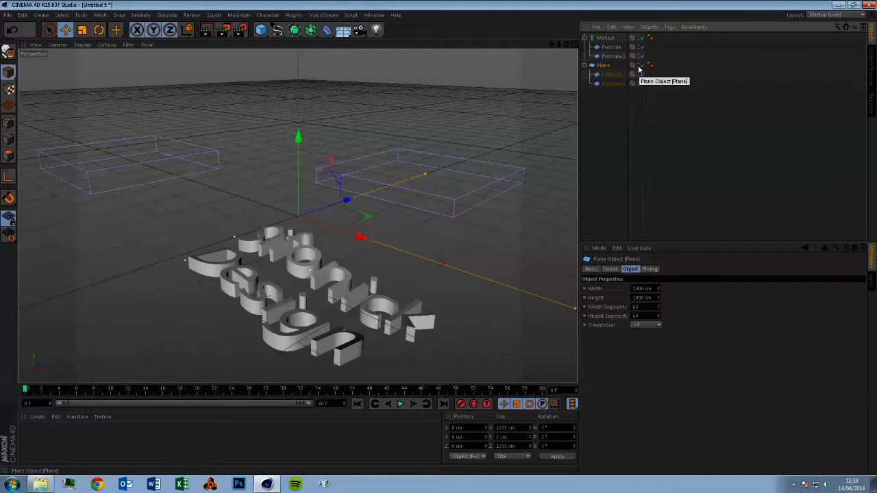
mouse_move(608, 183)
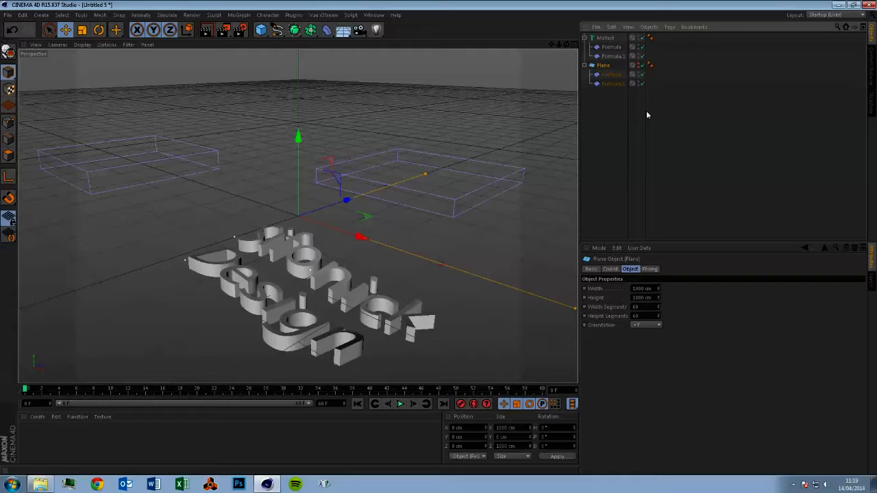
mouse_move(438, 74)
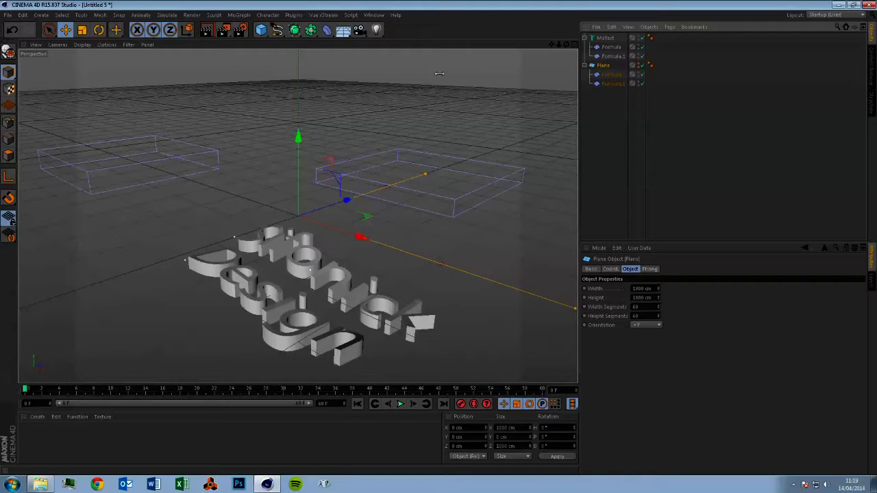
left_click(238, 14)
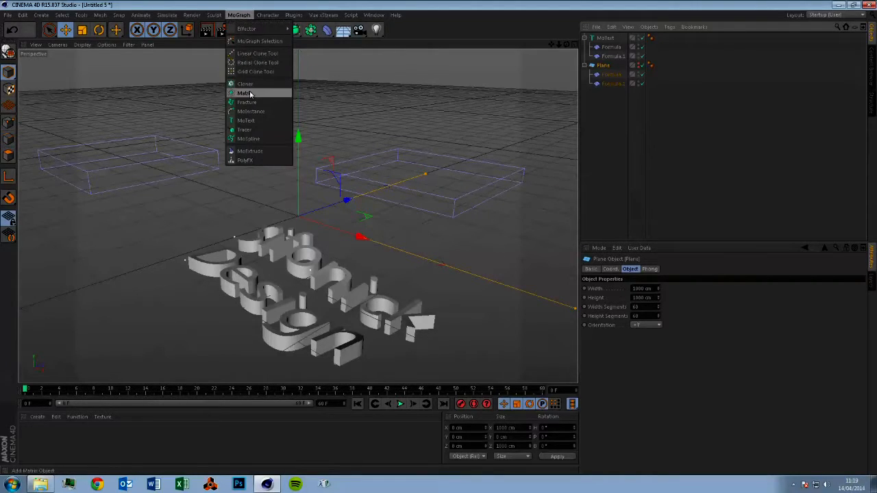
- Add the MoGraph cloning object and enter a smaller 10 cm sphere radius
left_click(245, 84)
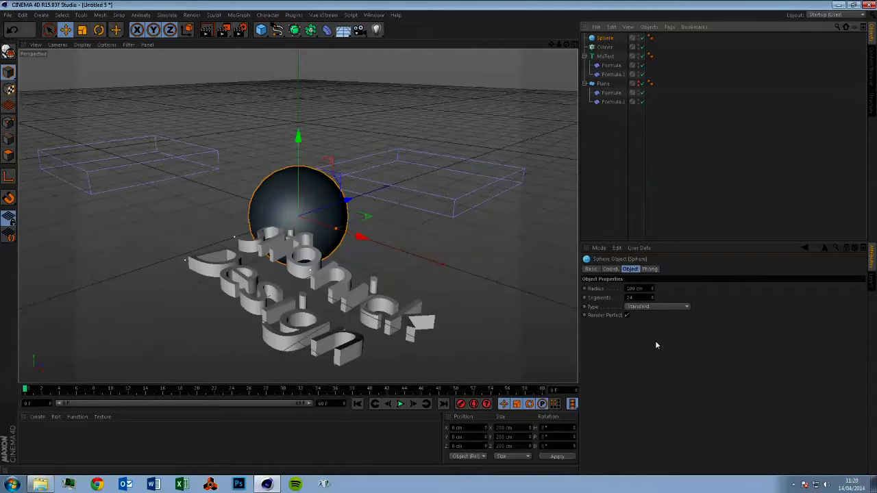
mouse_move(674, 354)
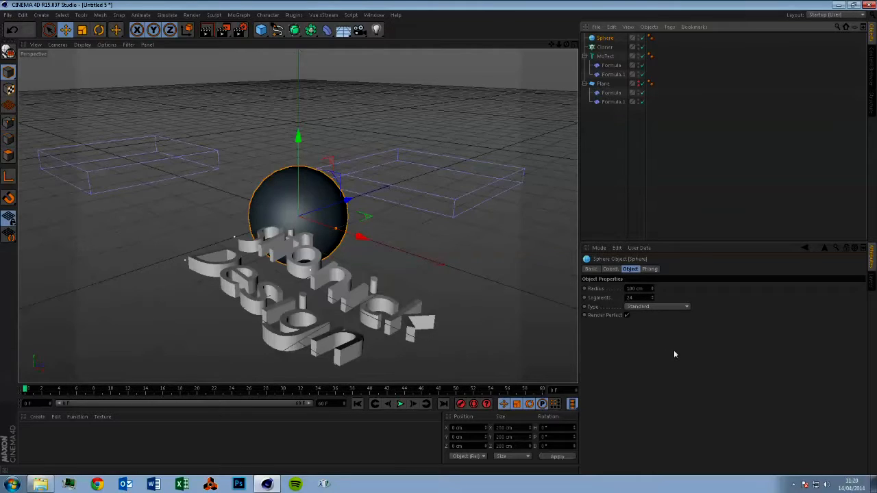
mouse_move(647, 306)
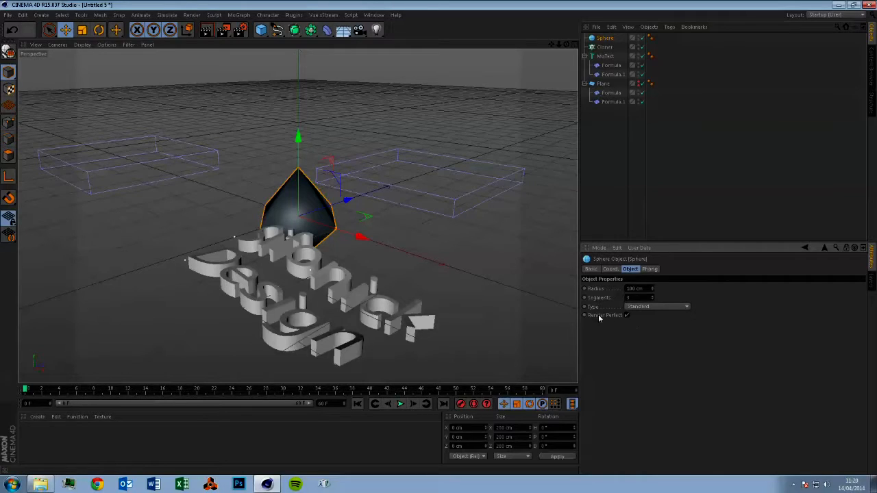
mouse_move(632, 363)
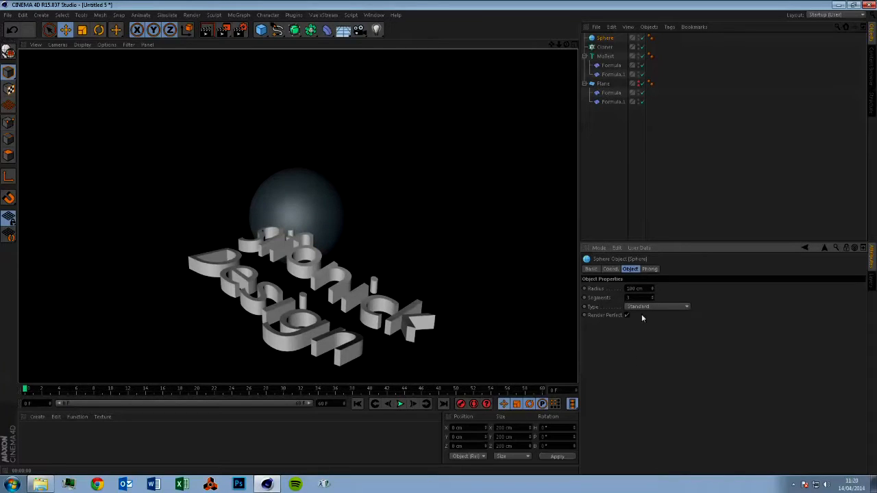
triple_click(637, 289)
type("10")
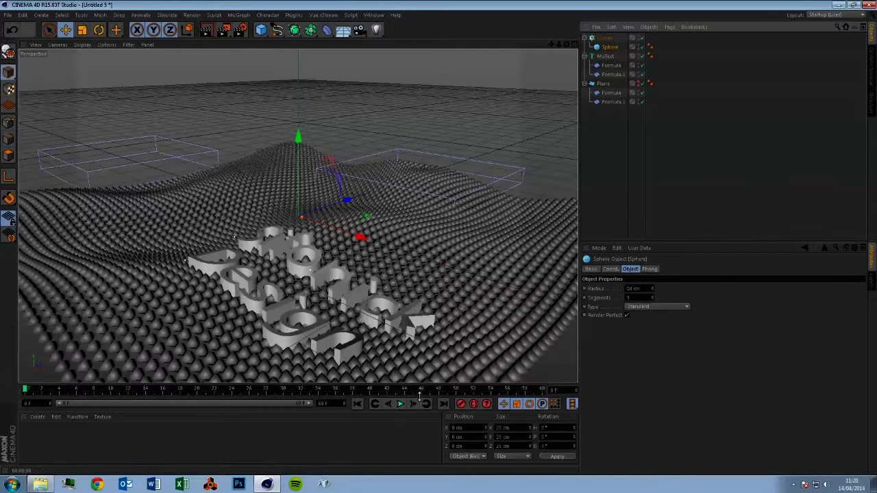
- Play the ripple animation, stop around frame 31, and render a preview frame
left_click(400, 404)
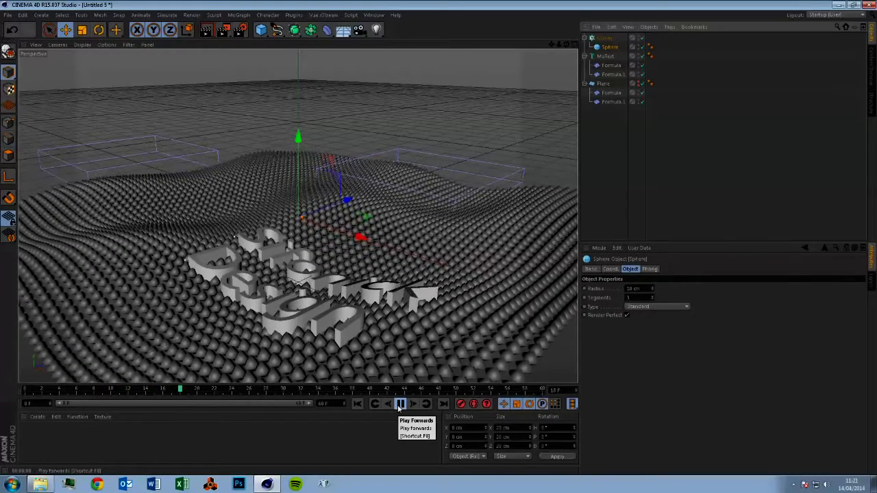
left_click(400, 403)
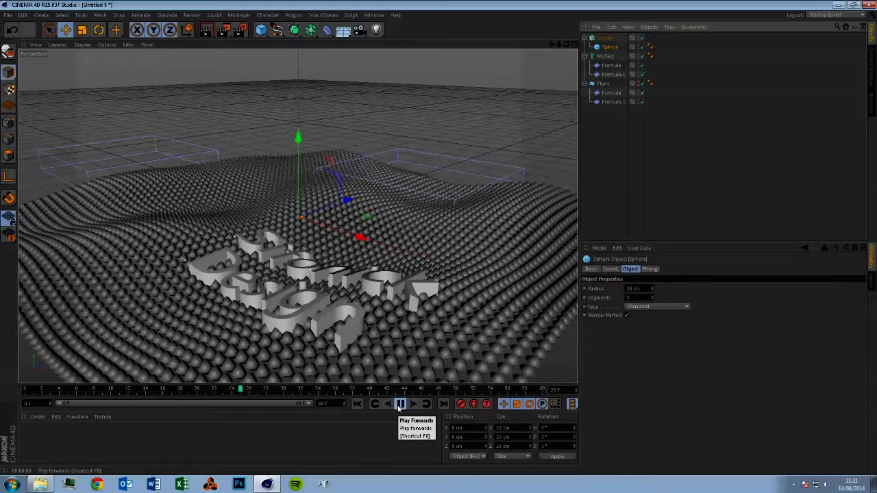
left_click(400, 403)
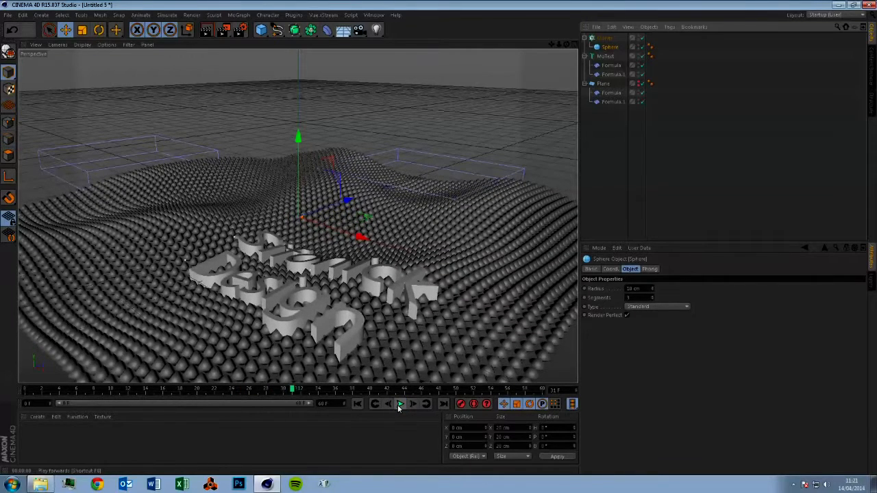
left_click(400, 404)
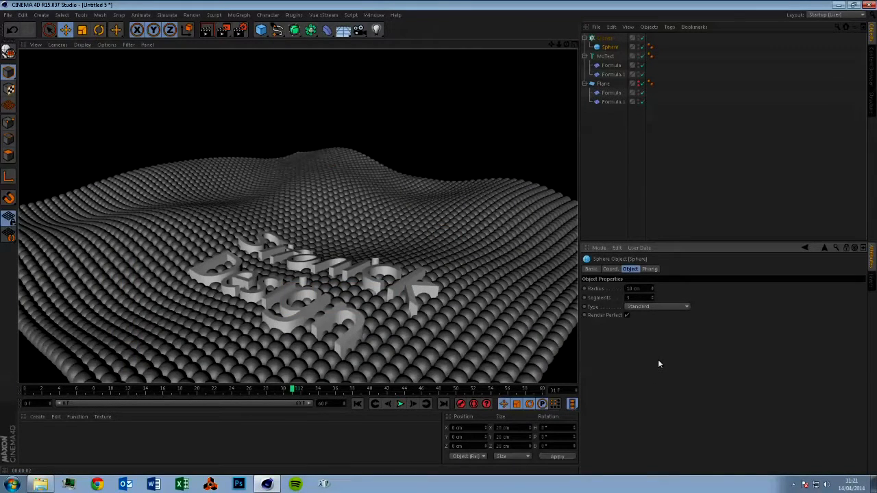
mouse_move(620, 145)
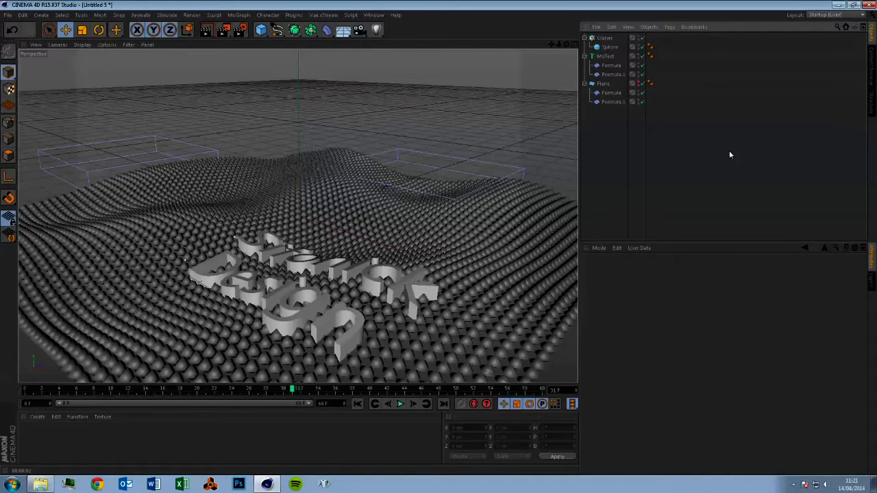
mouse_move(618, 144)
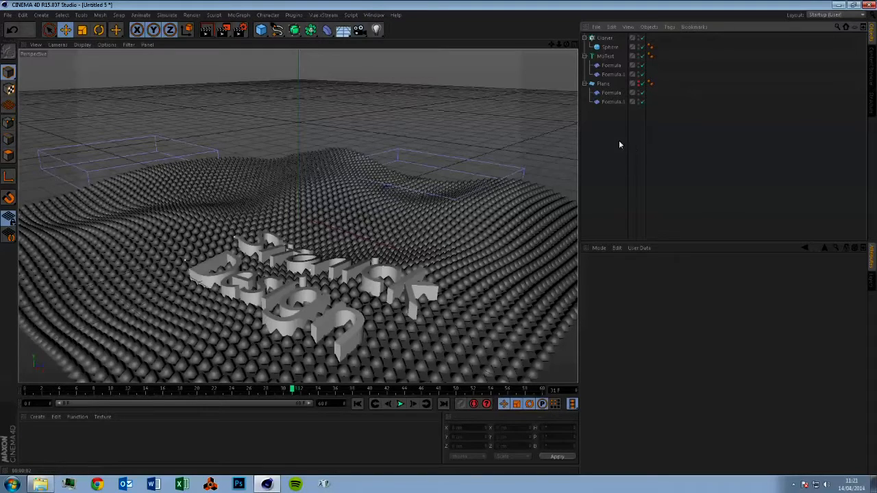
mouse_move(611, 146)
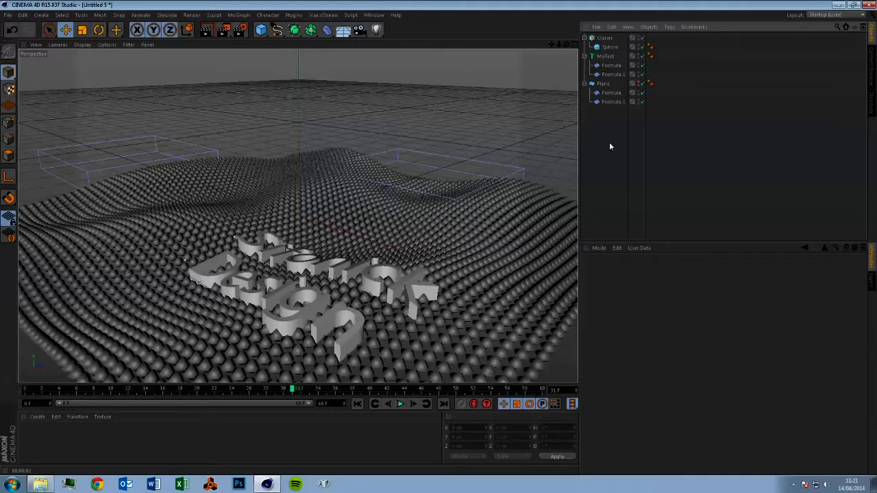
mouse_move(586, 87)
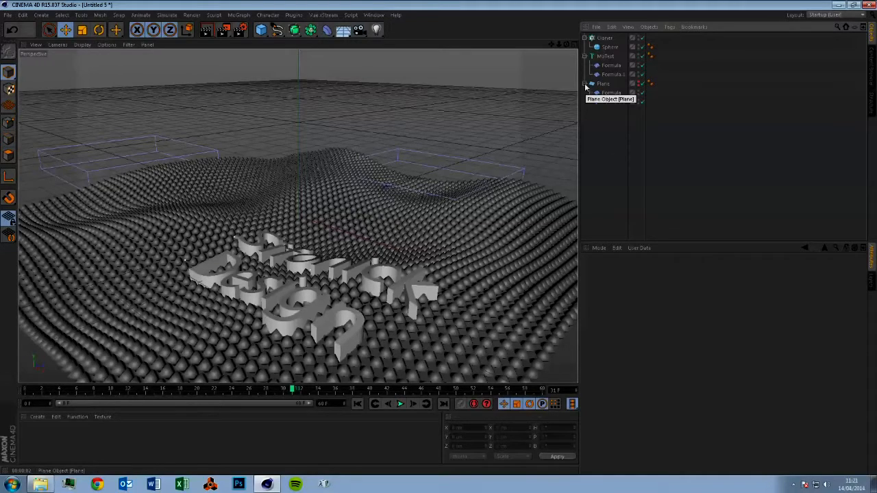
left_click(585, 83)
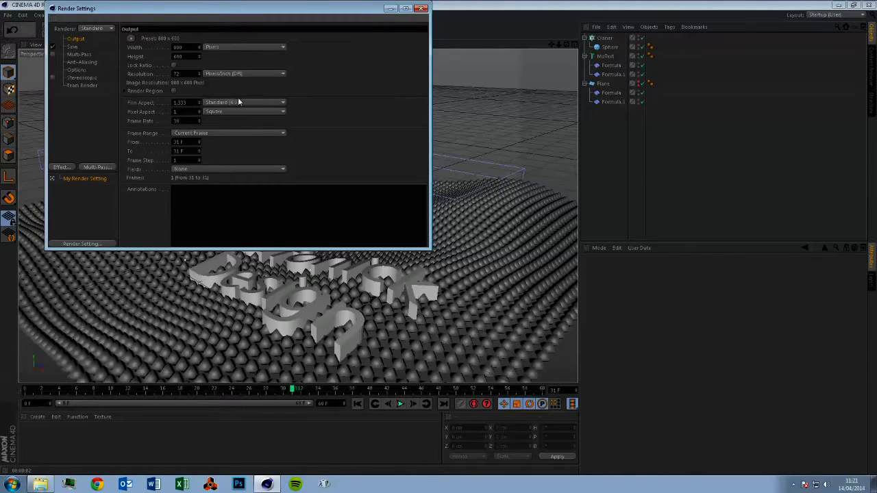
- Change the Film Aspect to HDTV (16:9) for 800×450 output and close the settings
left_click(282, 102)
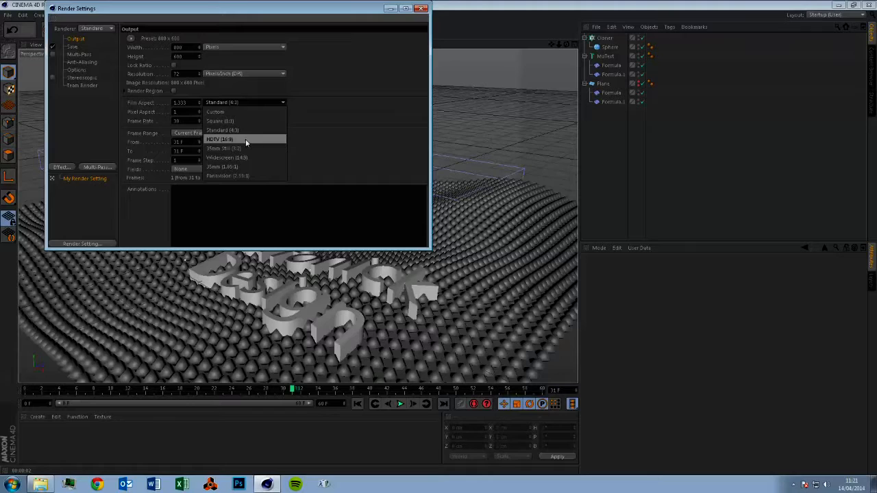
left_click(220, 139)
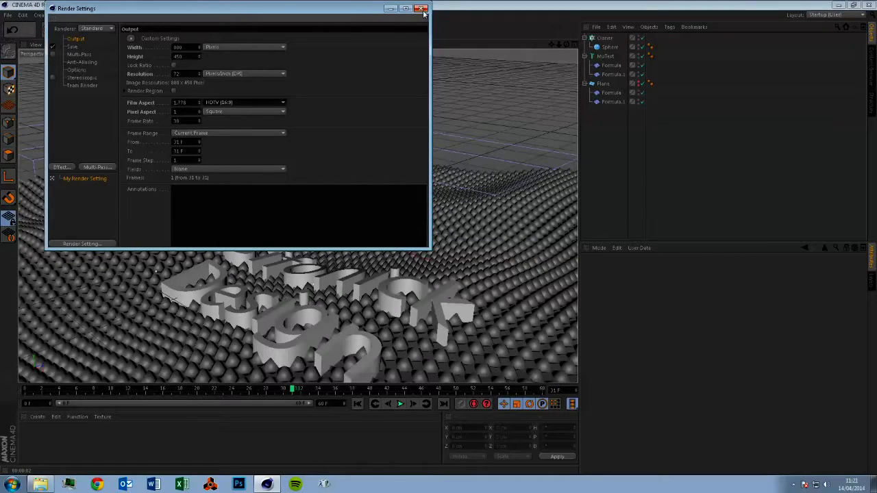
left_click(421, 8)
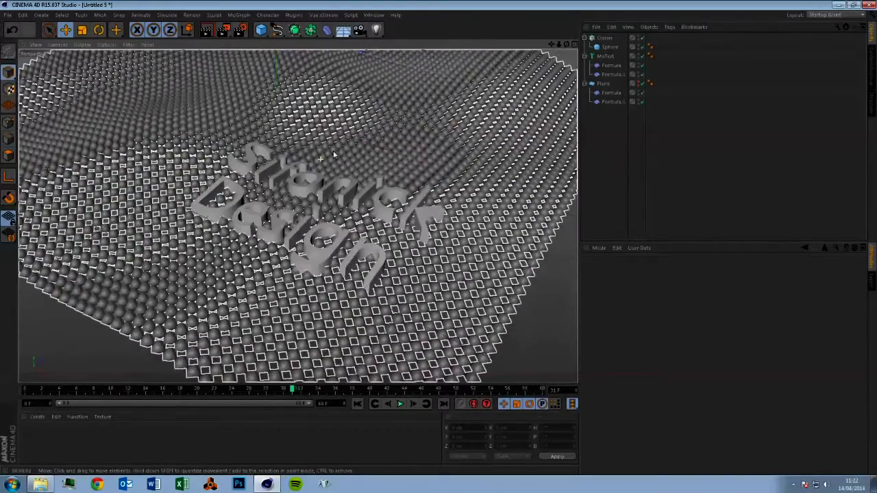
- Orbit and dolly in close on the Sifonick Design text, then play the animation
left_click_drag(335, 157, 308, 215)
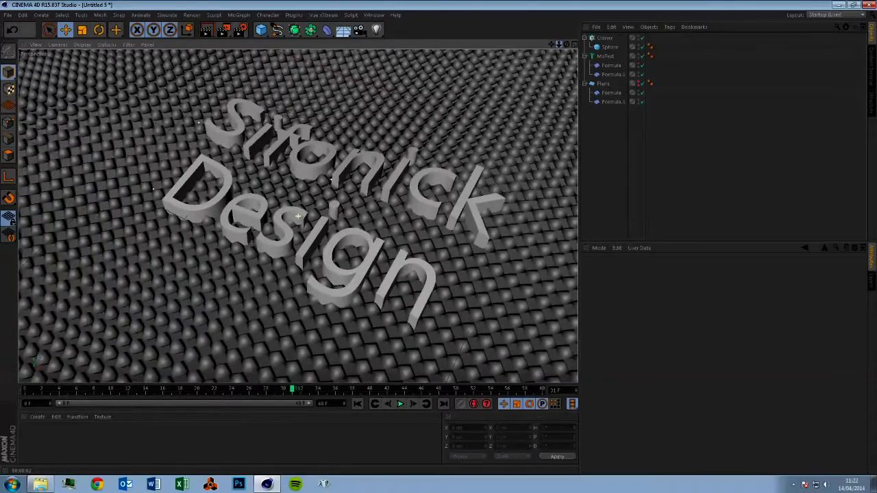
left_click_drag(298, 216, 288, 212)
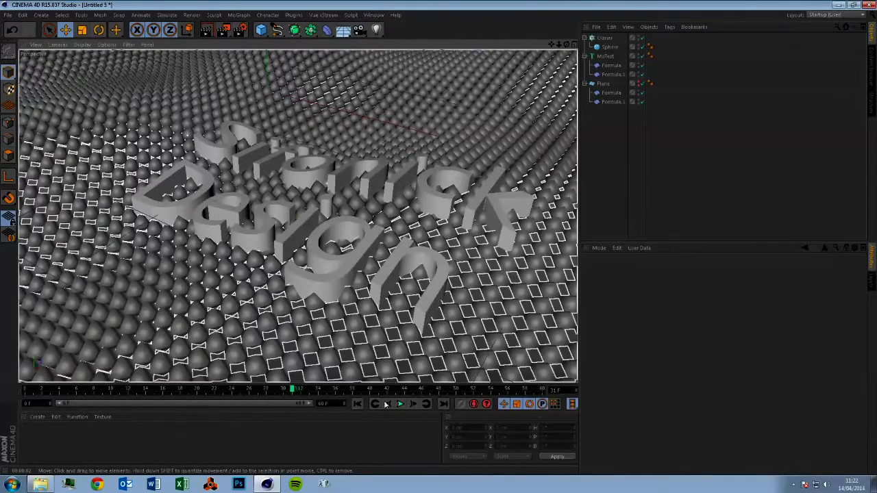
left_click(400, 404)
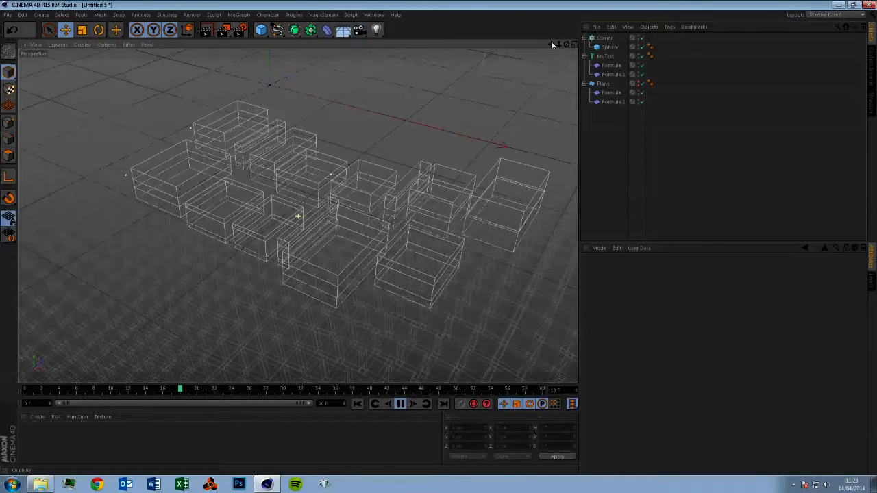
- Pause and stop the animation playback
left_click(400, 403)
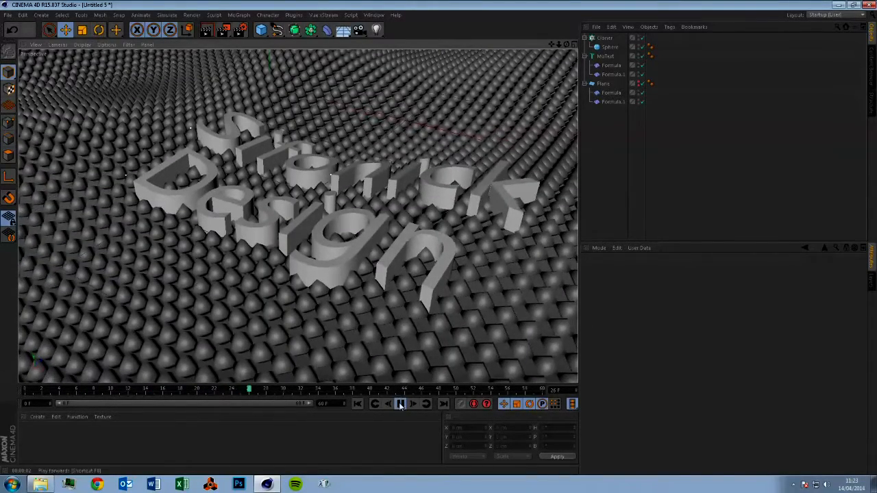
left_click(400, 403)
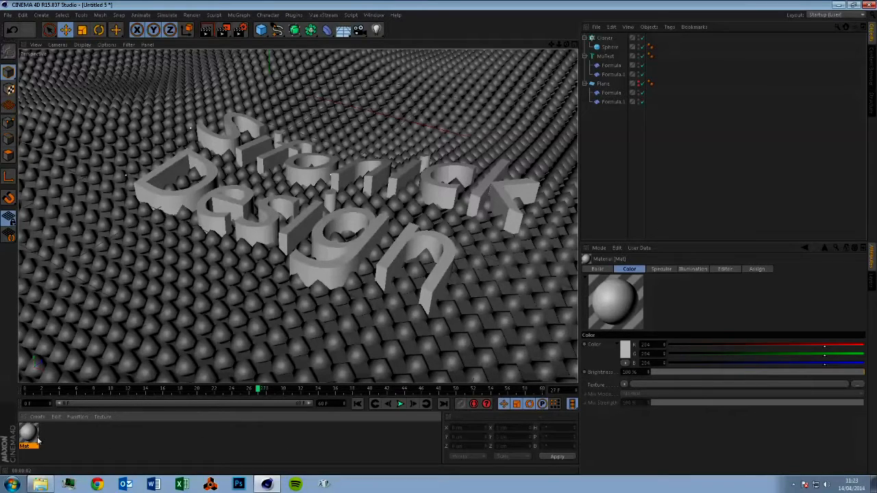
- Enable the Reflection channel on the new material in its editor
double_click(28, 435)
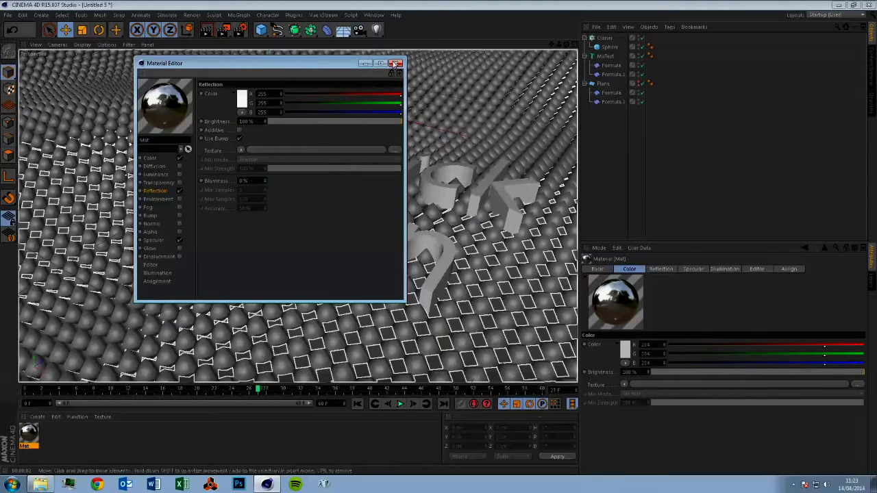
left_click(396, 63)
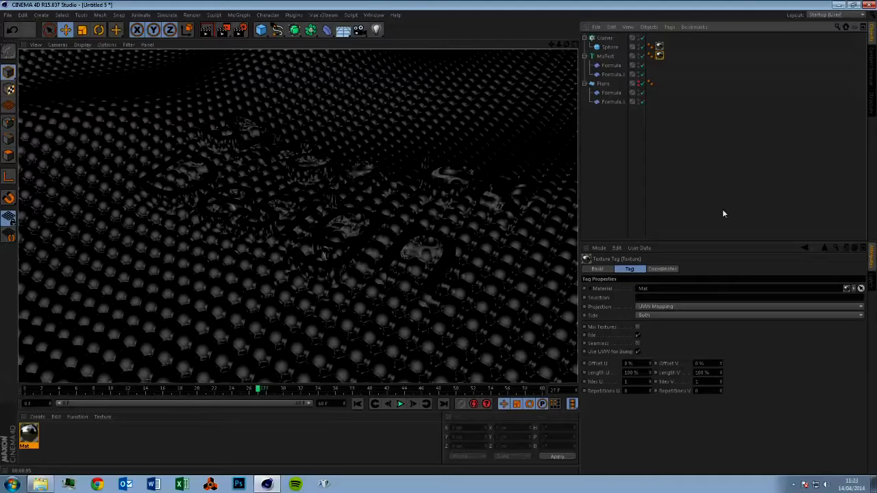
mouse_move(499, 274)
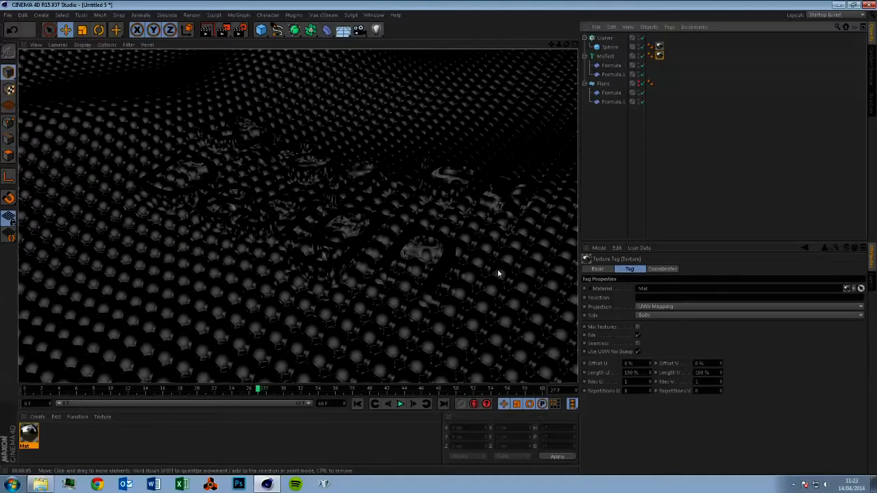
mouse_move(503, 268)
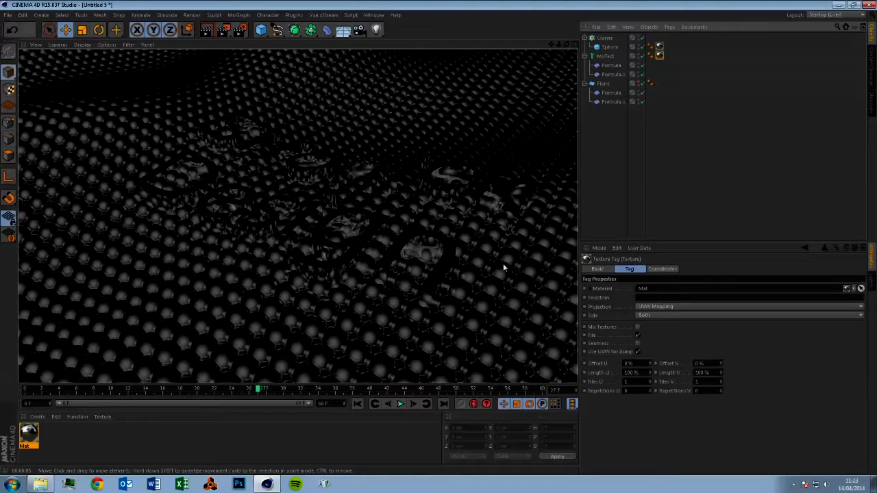
mouse_move(479, 291)
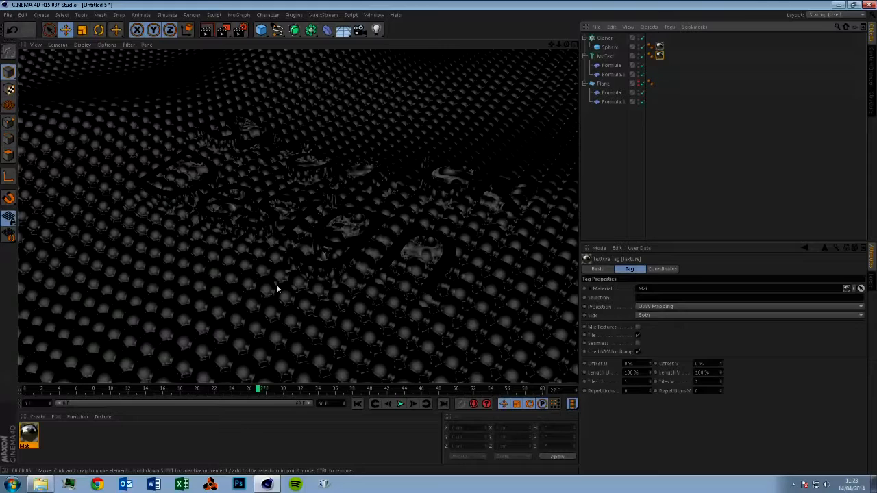
mouse_move(40, 302)
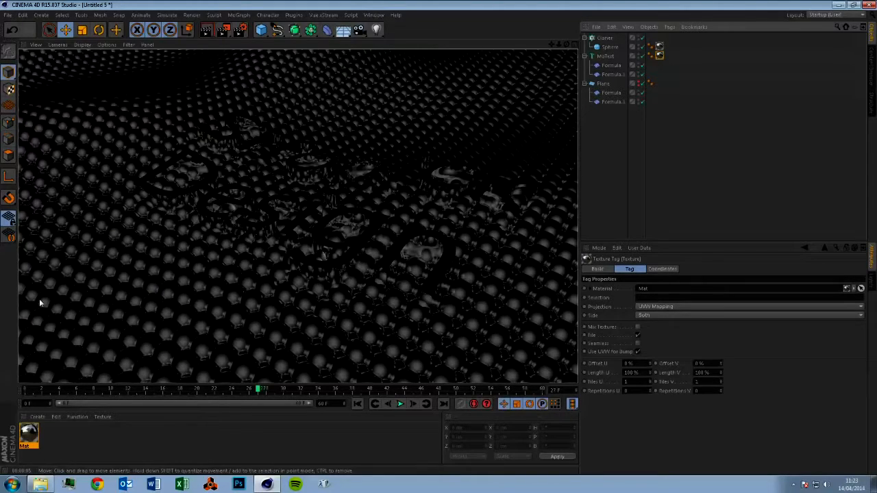
mouse_move(478, 26)
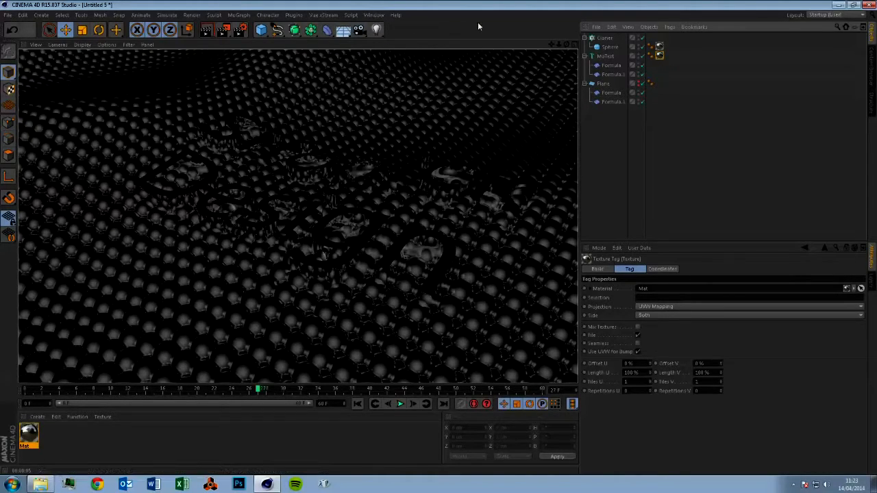
- Return to the editor view and add a Camera object to the scene
left_click(376, 30)
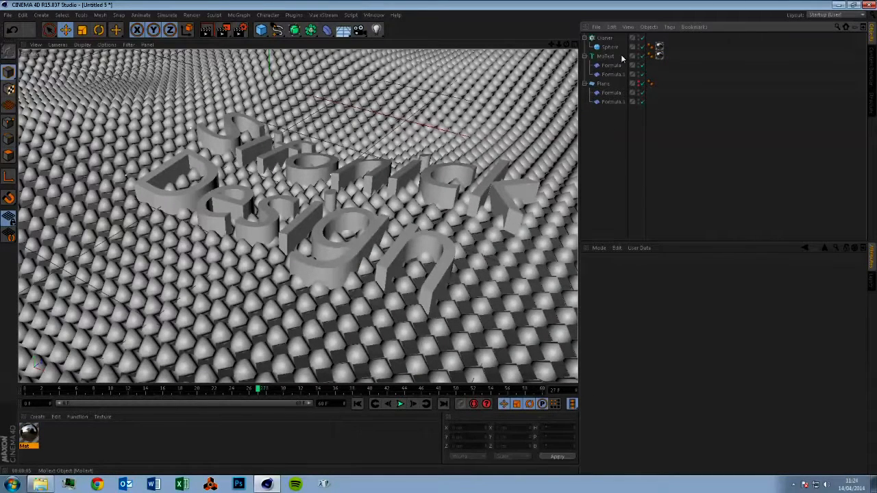
left_click(609, 47)
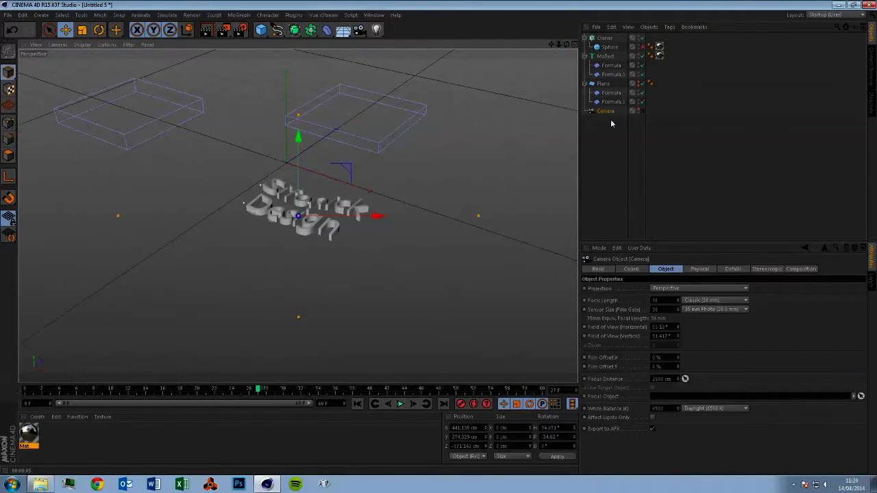
left_click(604, 84)
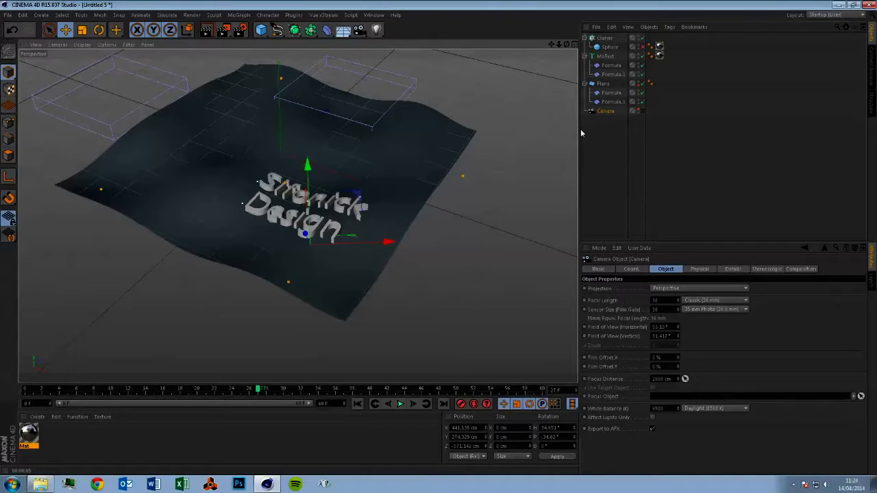
mouse_move(553, 49)
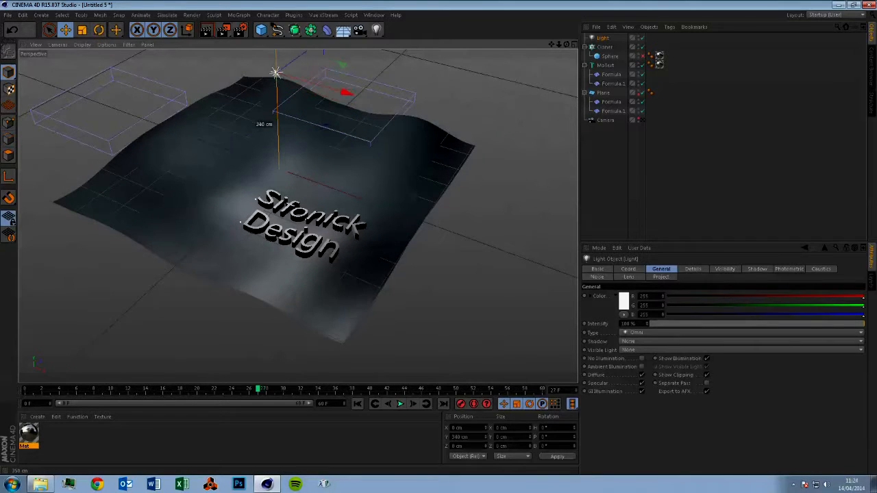
- Move the light forward, tint it teal, and give it soft shadow maps
left_click_drag(274, 72, 274, 82)
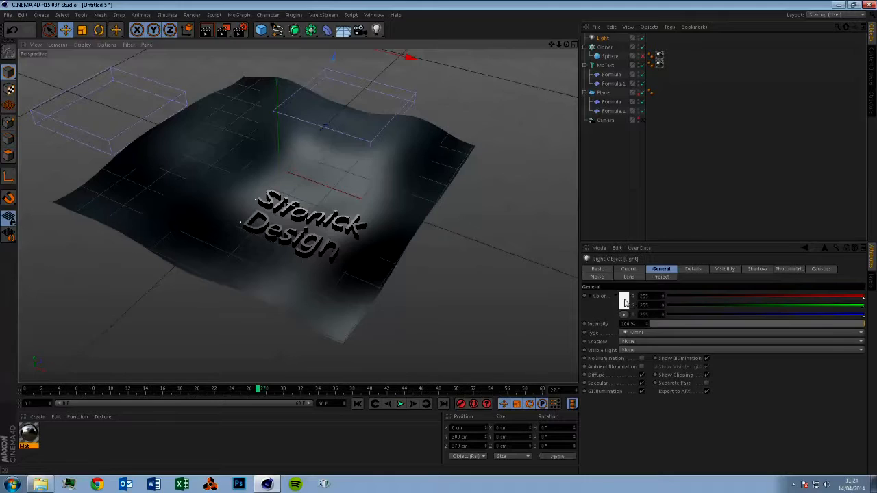
left_click(623, 296)
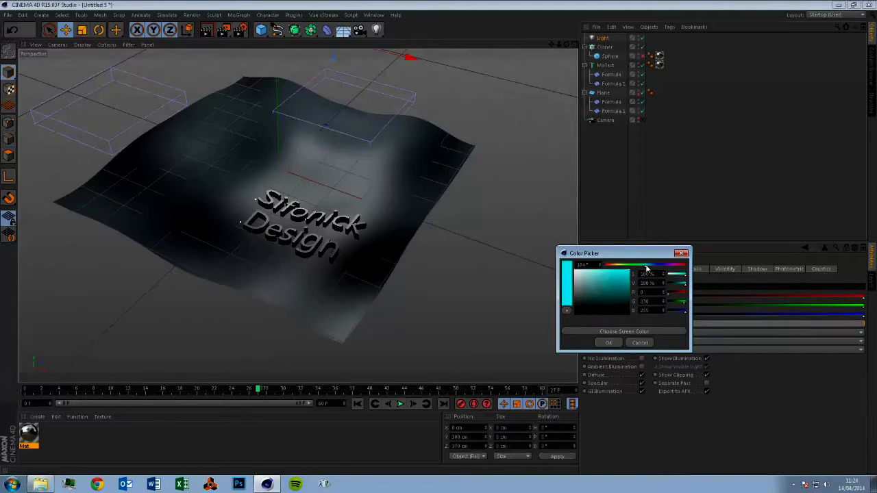
left_click(607, 342)
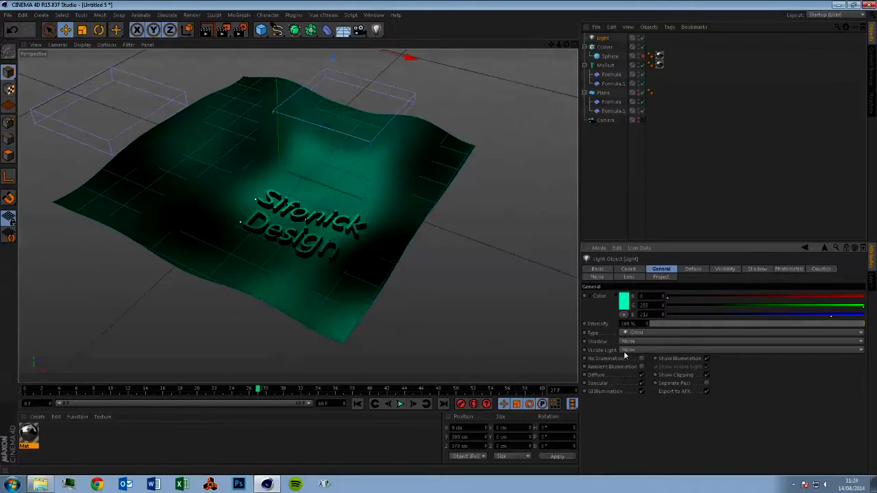
left_click(740, 341)
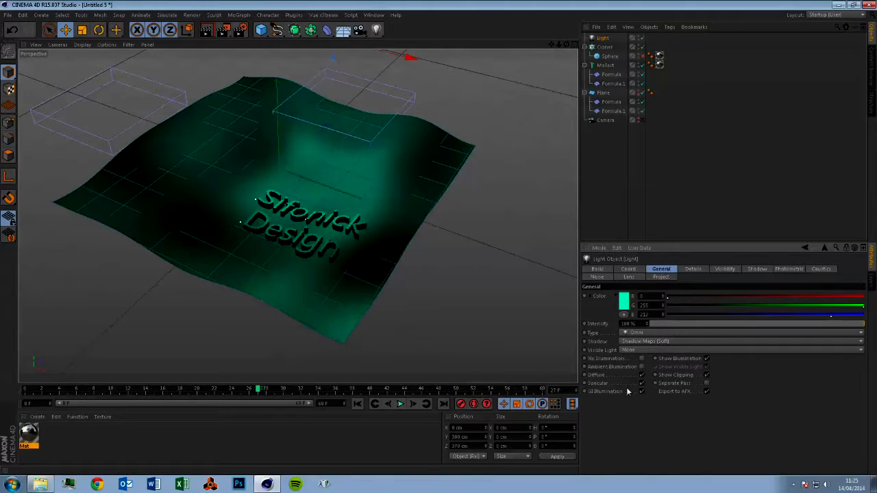
left_click(692, 269)
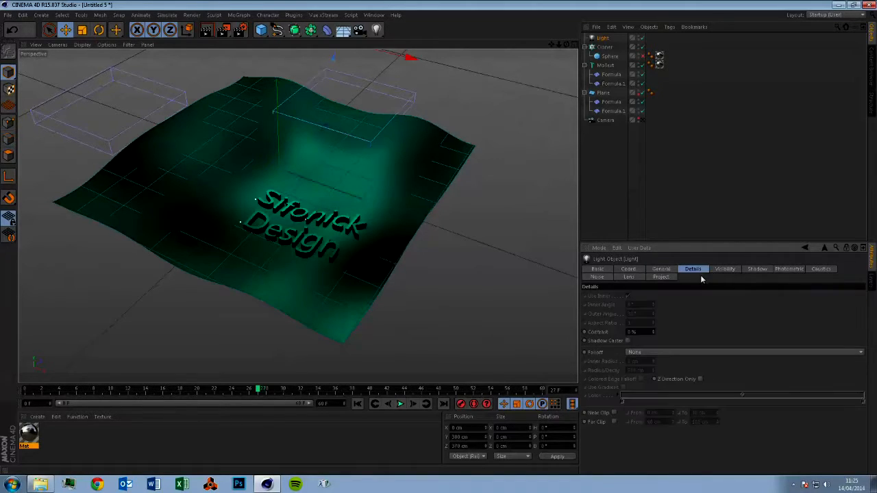
left_click(743, 352)
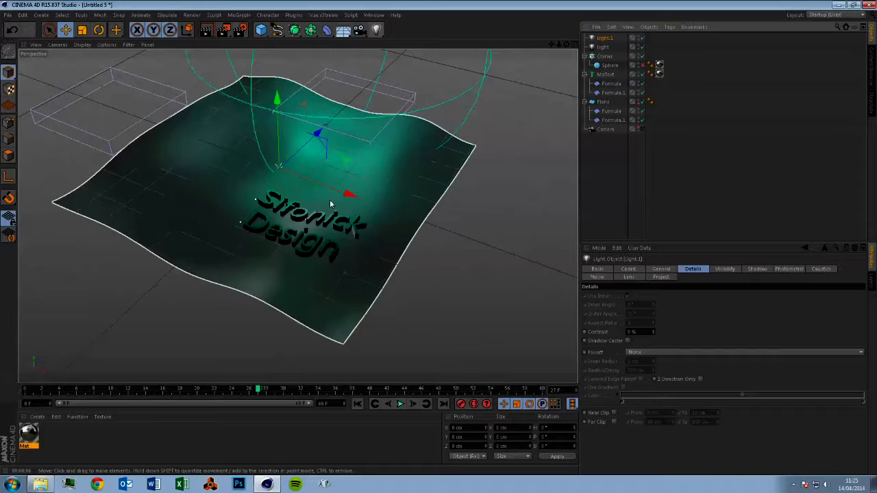
- Move Light.1 to the side with Shadow Maps (Soft) and Volumetric visible light
left_click_drag(349, 194, 497, 247)
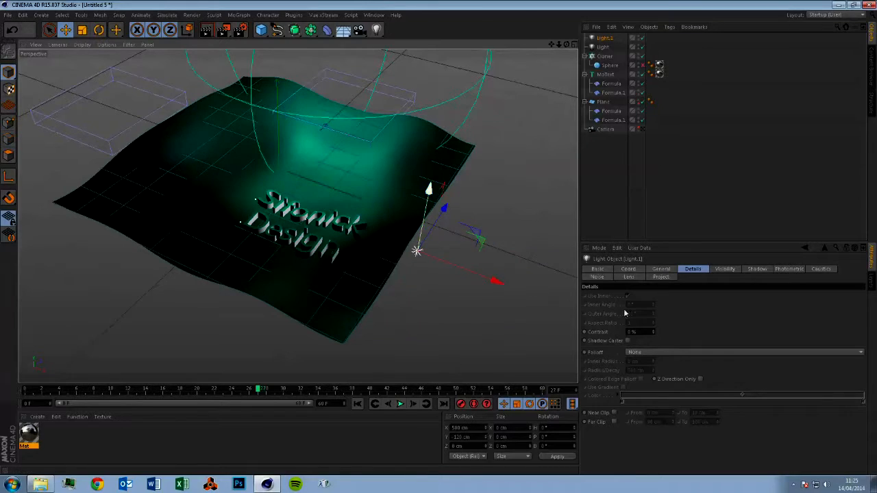
left_click(660, 269)
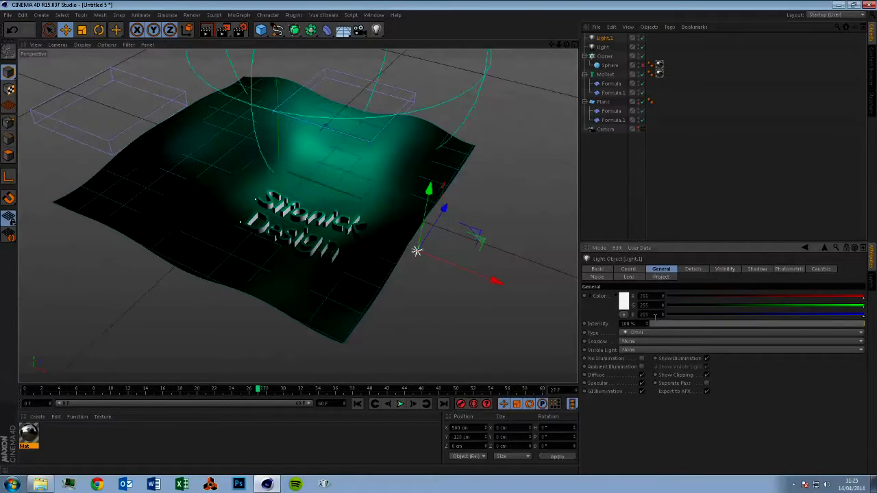
left_click(740, 341)
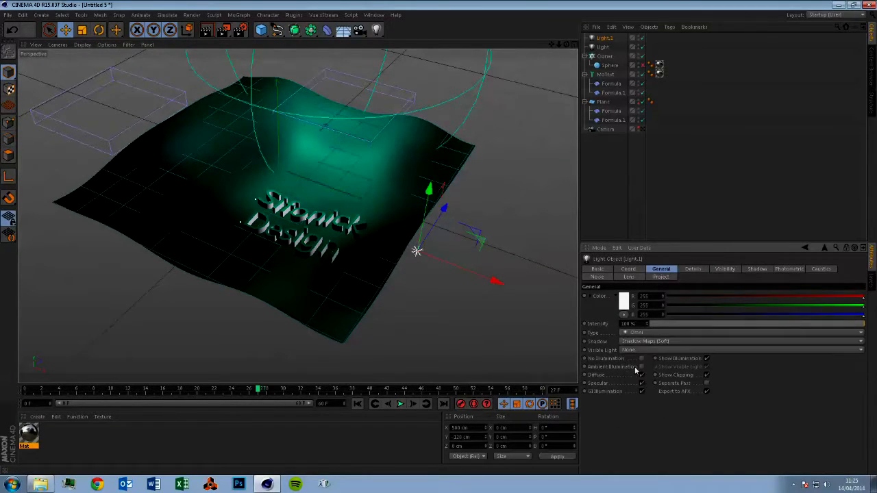
left_click(740, 349)
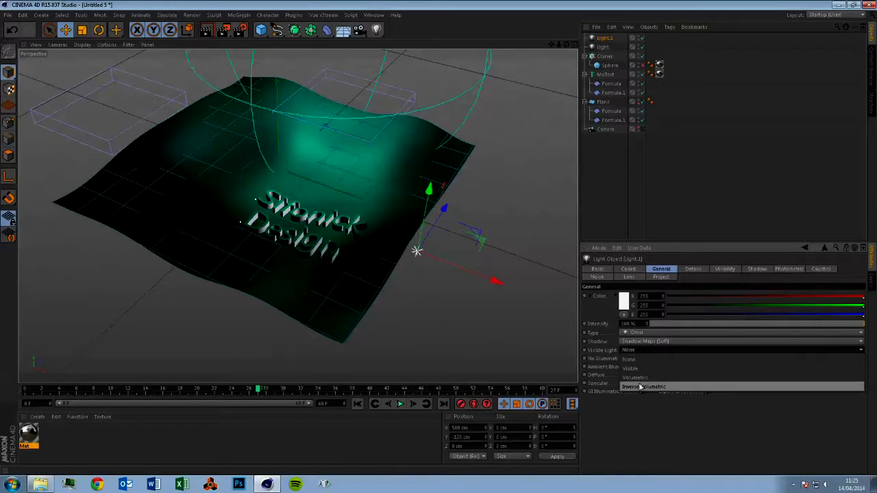
left_click(644, 387)
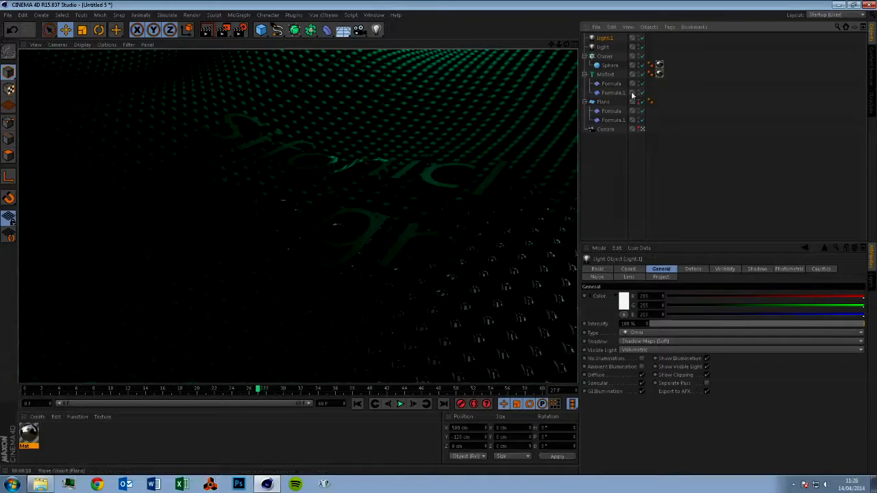
- Set Light.1's falloff to Inverse Square in the Details settings
left_click(692, 269)
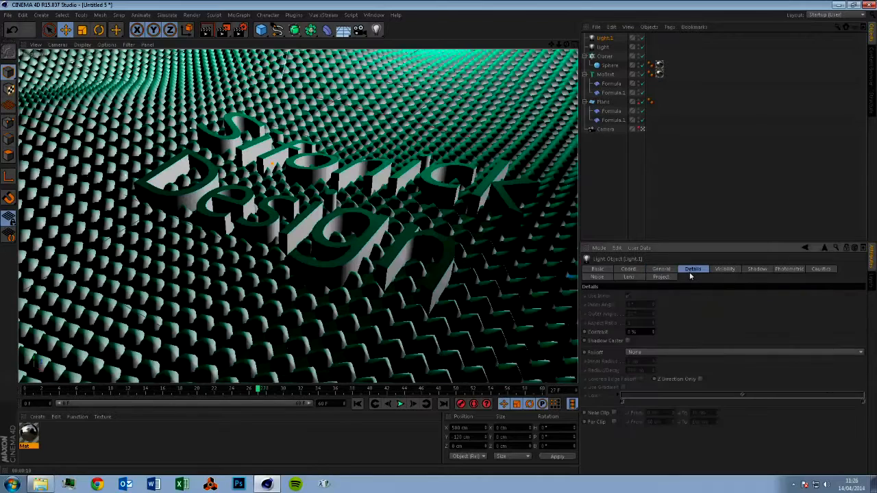
left_click(744, 352)
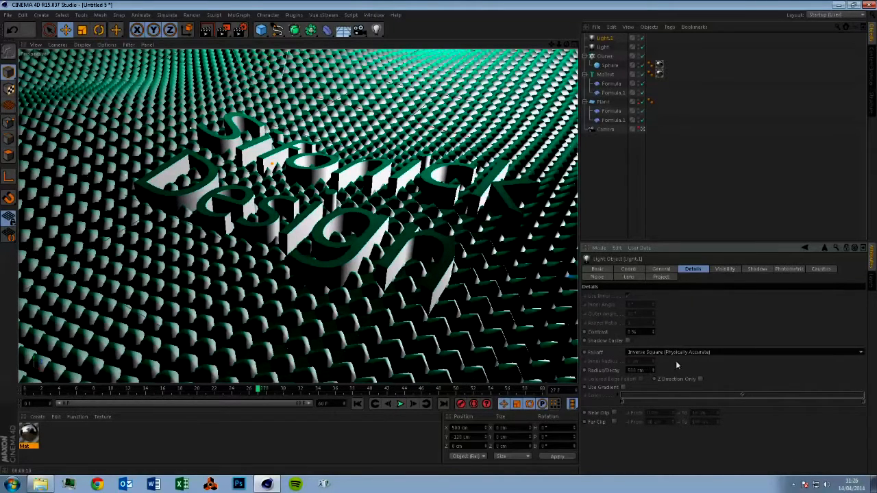
left_click(725, 268)
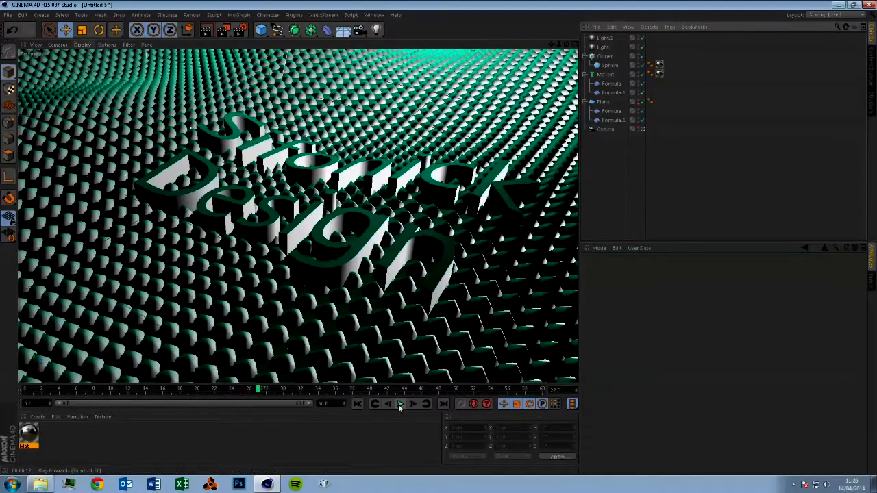
- Play the lit sphere-field animation through, then stop playback
left_click(400, 404)
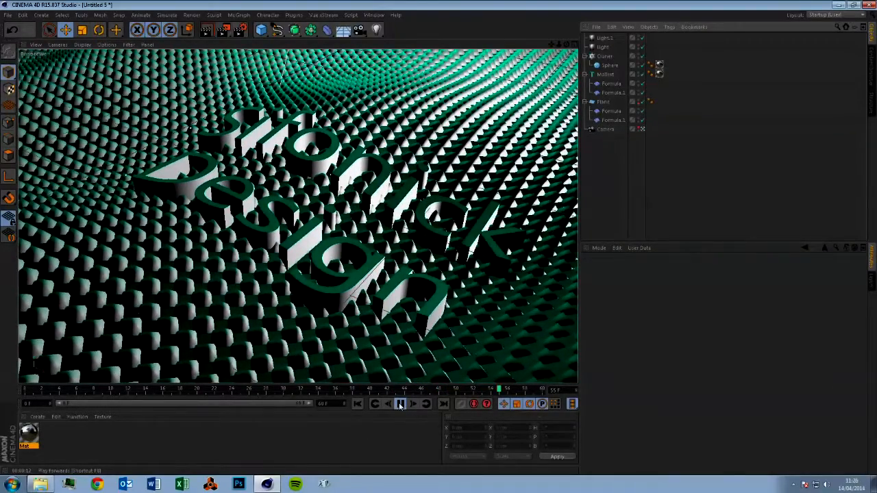
mouse_move(400, 403)
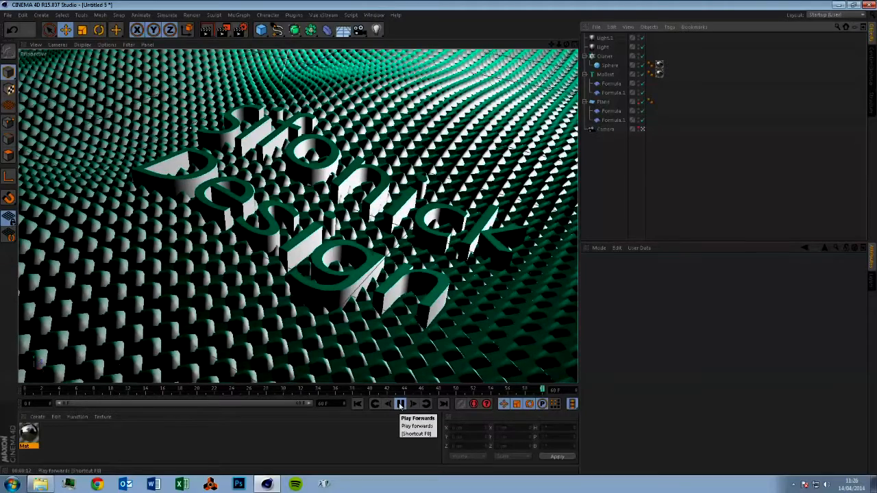
left_click(400, 403)
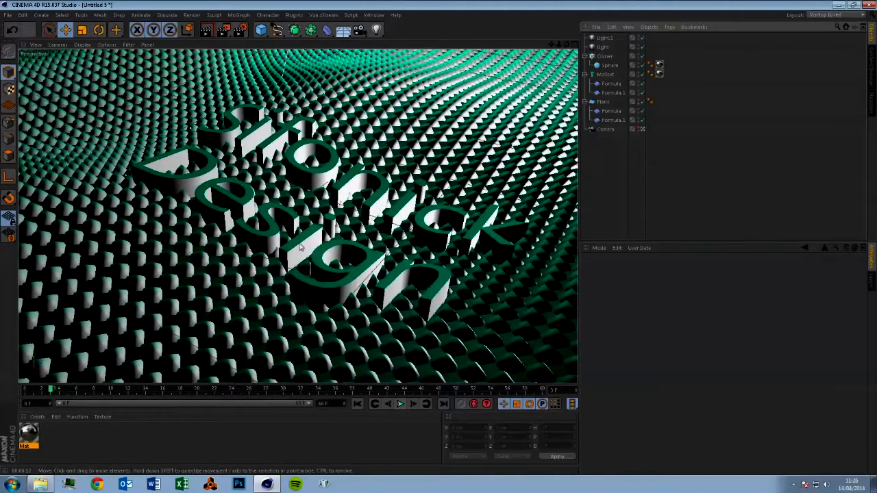
left_click(608, 74)
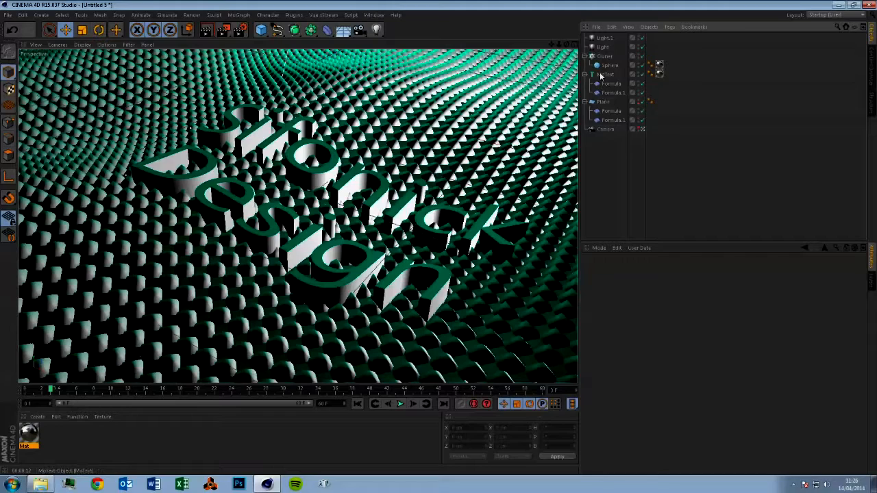
- Give the Sifonick Design MoText Fillet Cap on both Start and End
left_click(607, 74)
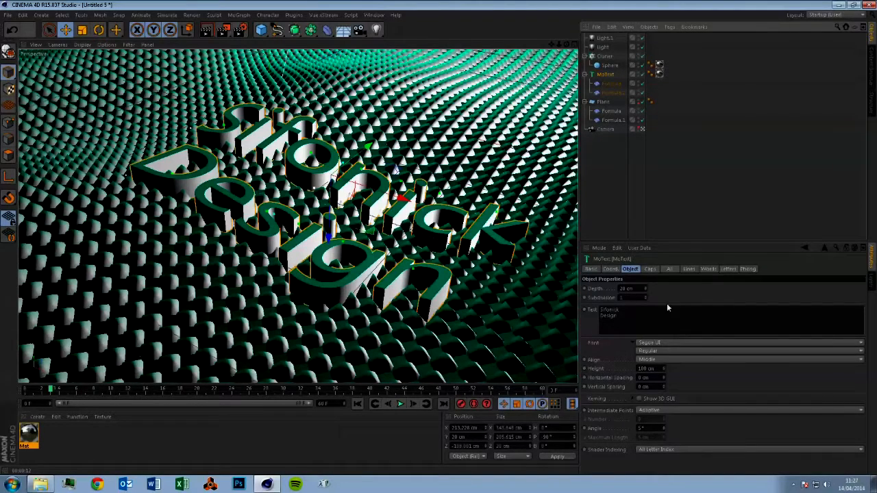
left_click(648, 269)
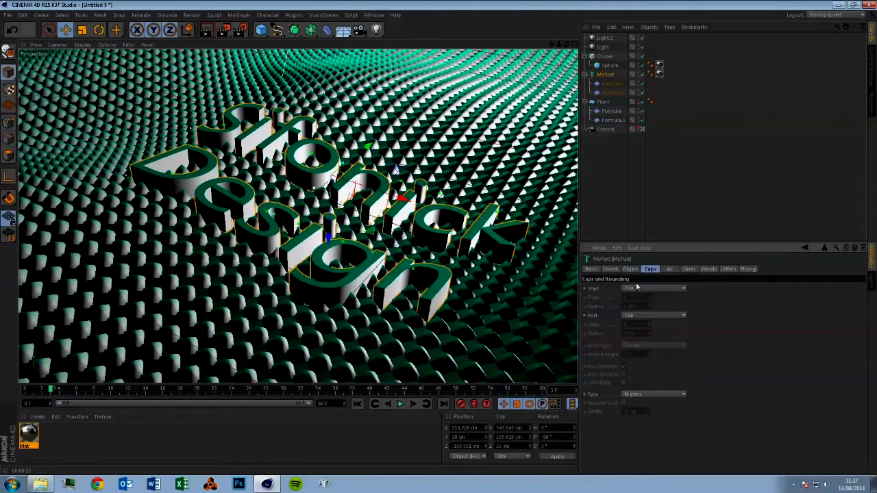
left_click(653, 288)
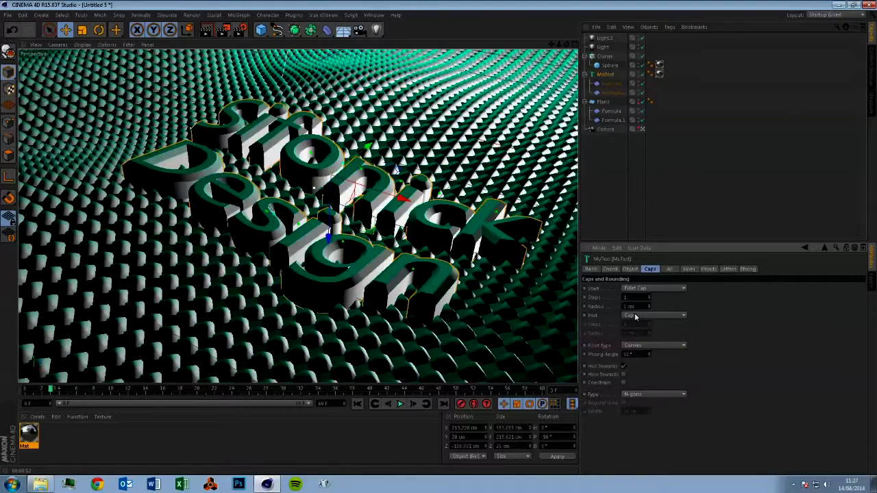
left_click(654, 315)
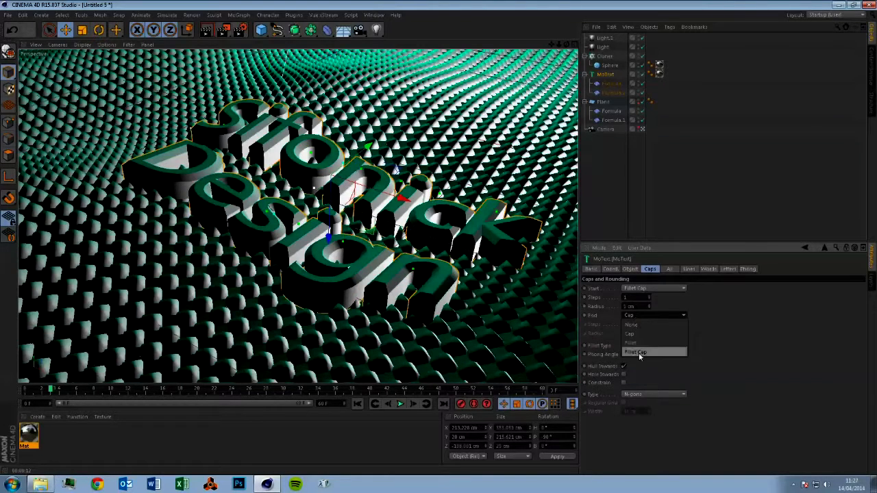
left_click(635, 353)
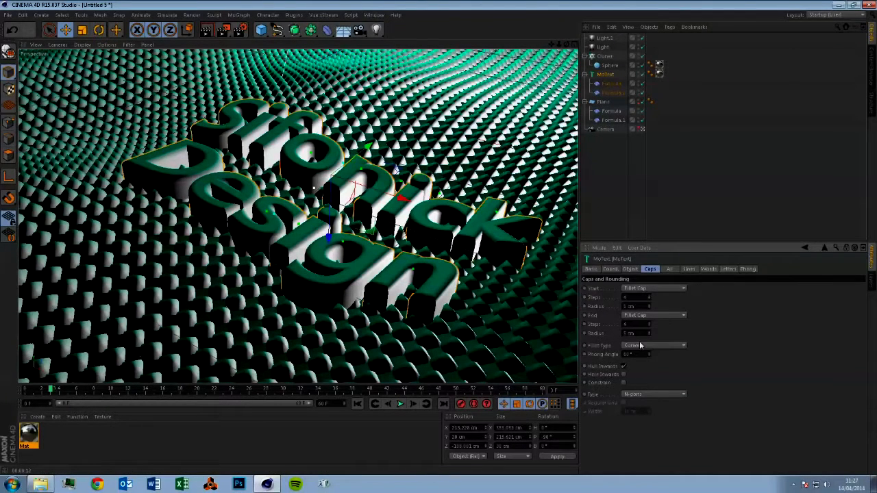
- Set the text's Intermediate Points to Uniform
left_click(630, 269)
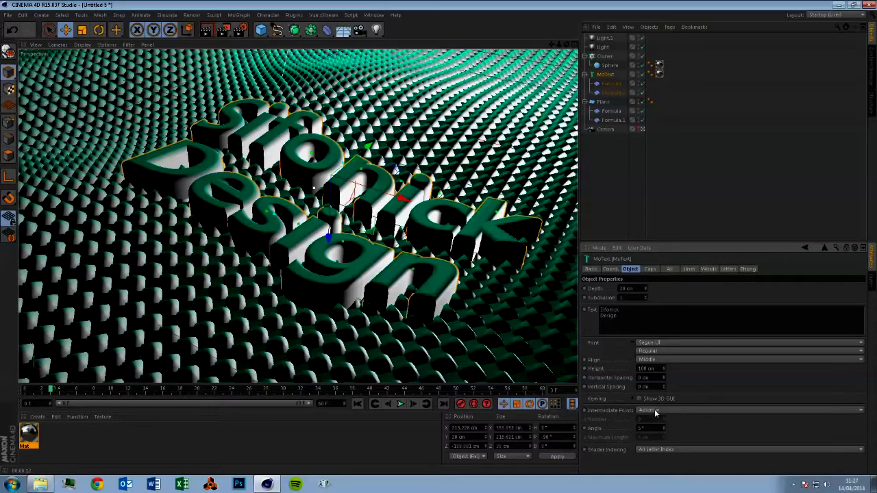
left_click(750, 410)
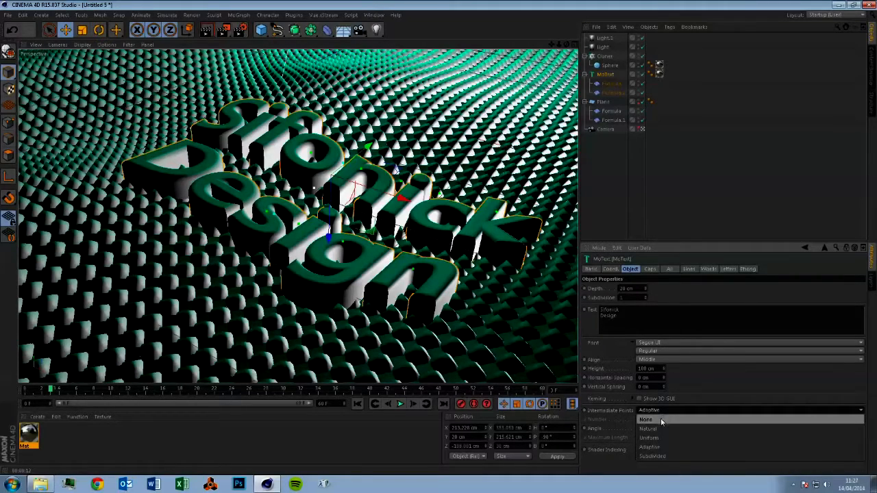
left_click(647, 437)
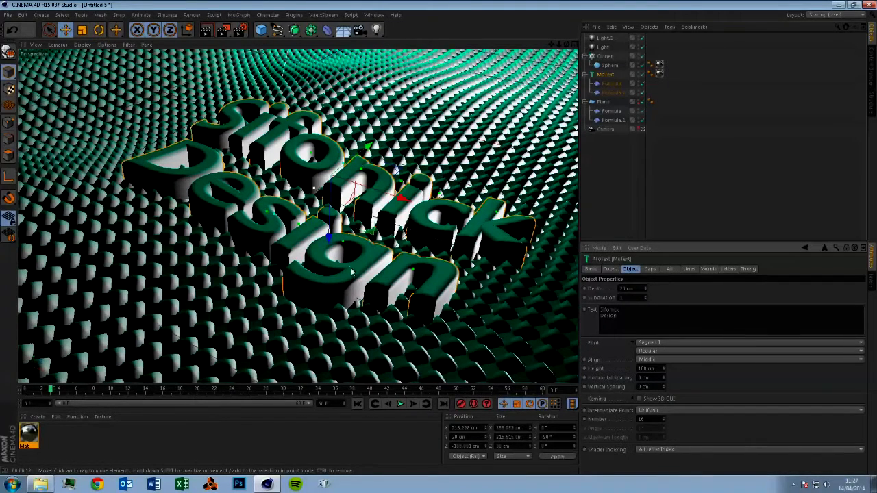
mouse_move(478, 300)
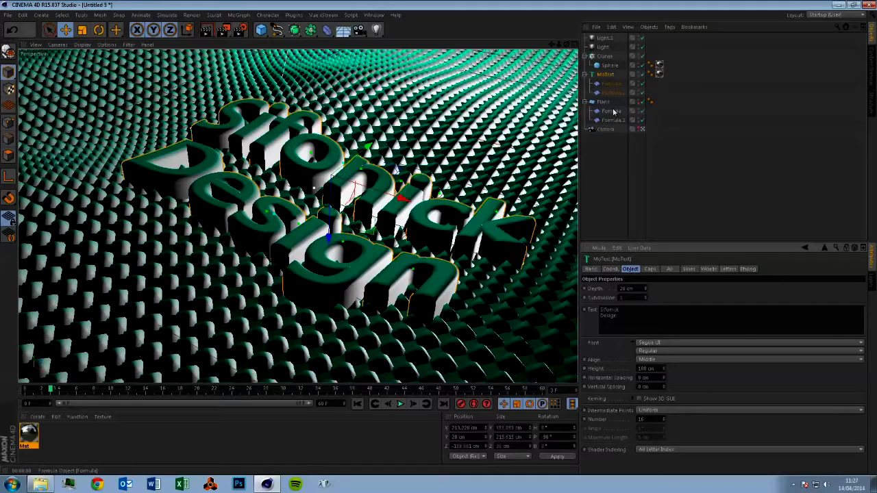
- Select the Formula deformer under the Sifonick Design text to view its radial formula
left_click(610, 111)
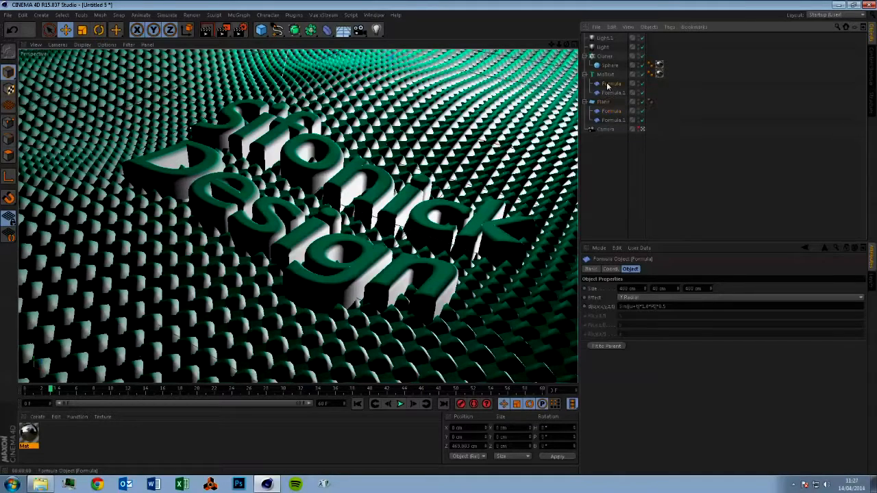
left_click(604, 74)
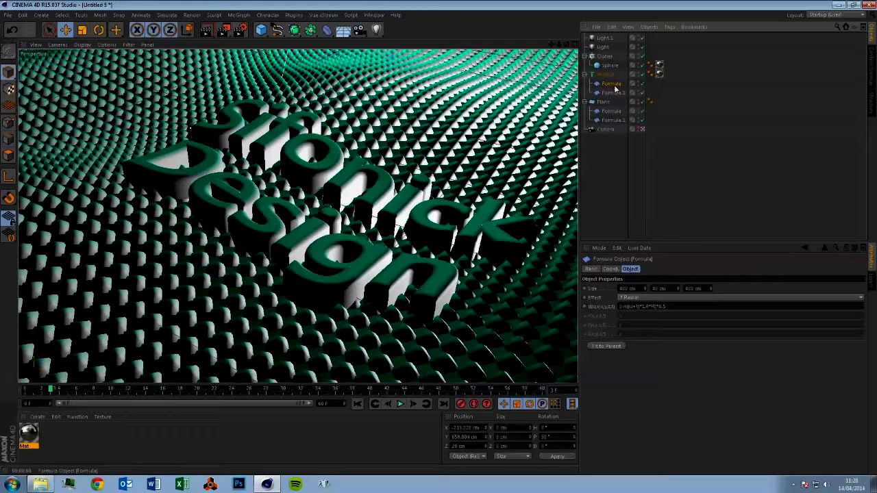